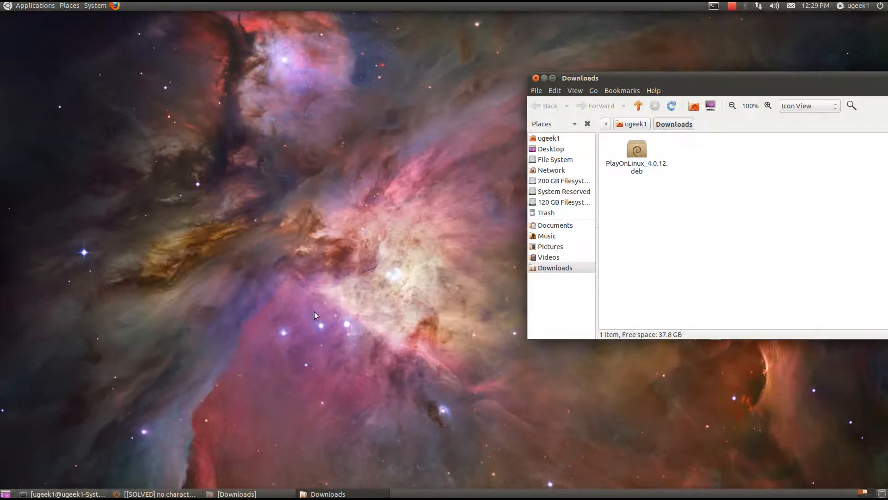
mouse_move(235, 327)
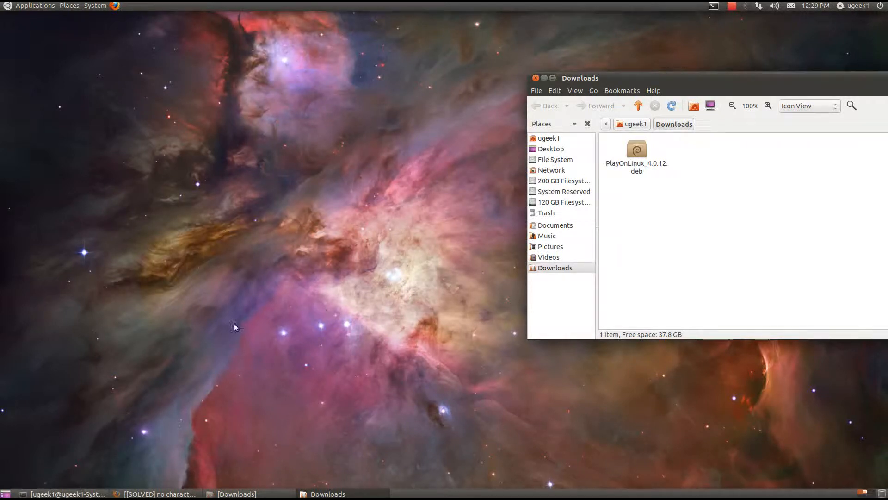
mouse_move(225, 210)
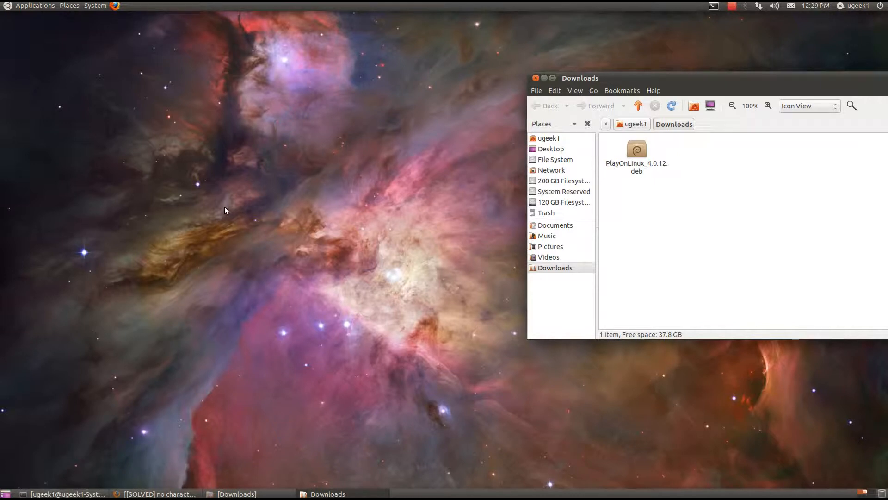
mouse_move(156, 126)
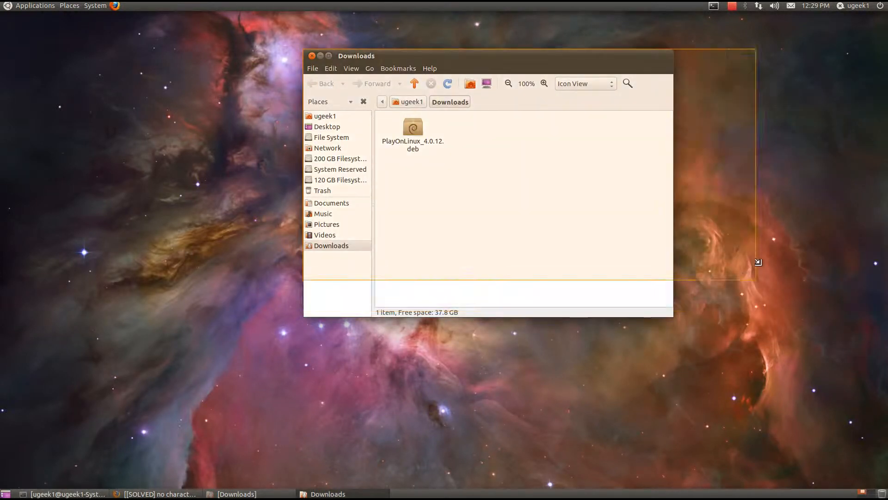
Step: Move and shrink the Downloads window holding PlayOnLinux_4.0.12.deb
left_click_drag(757, 262, 757, 261)
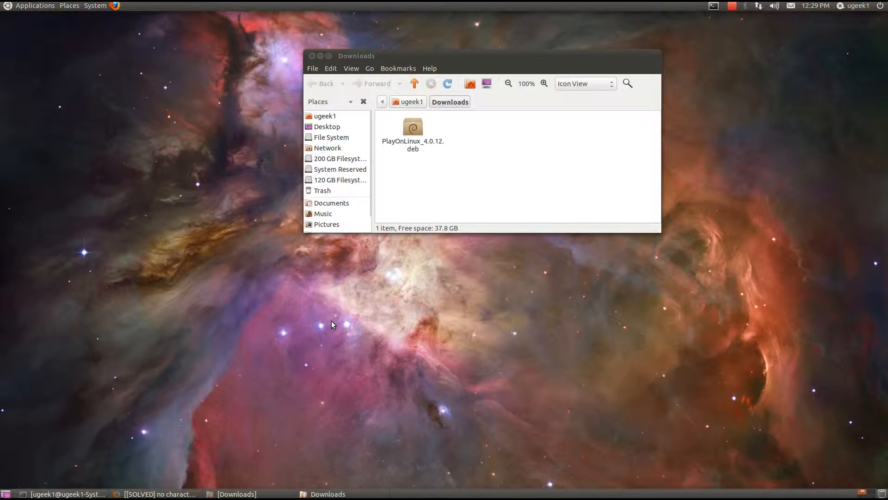
left_click(95, 5)
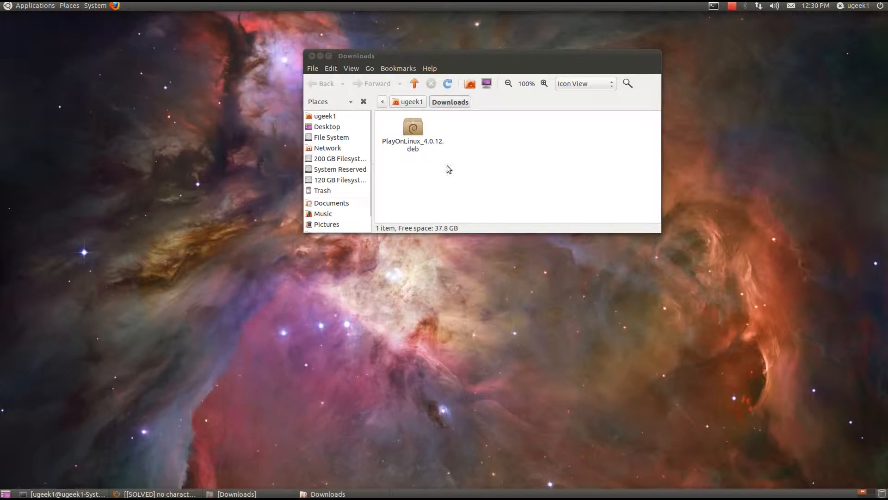
Step: Search Google for 'playonl' and open playonlinux.com's download information
left_click(413, 128)
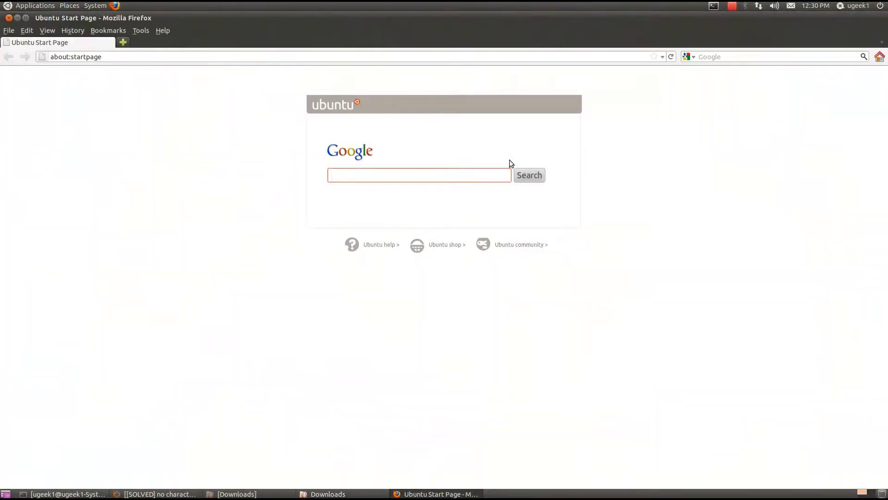
type("playonlinux")
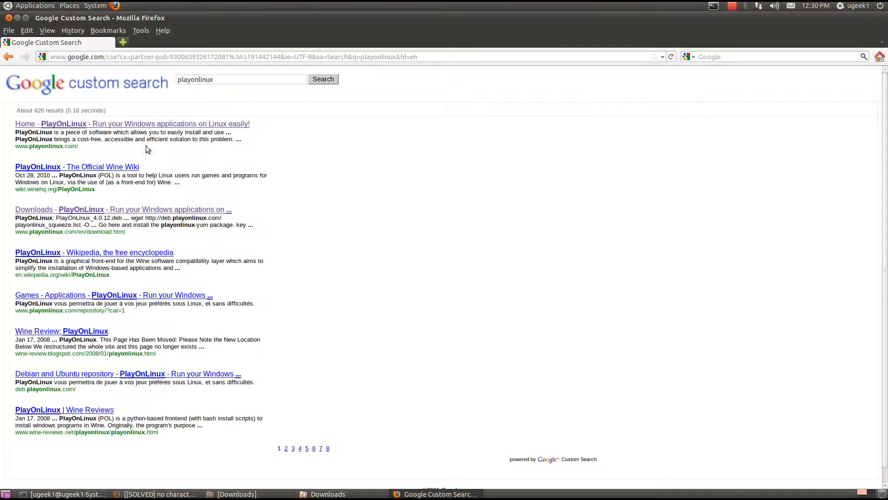
left_click(132, 124)
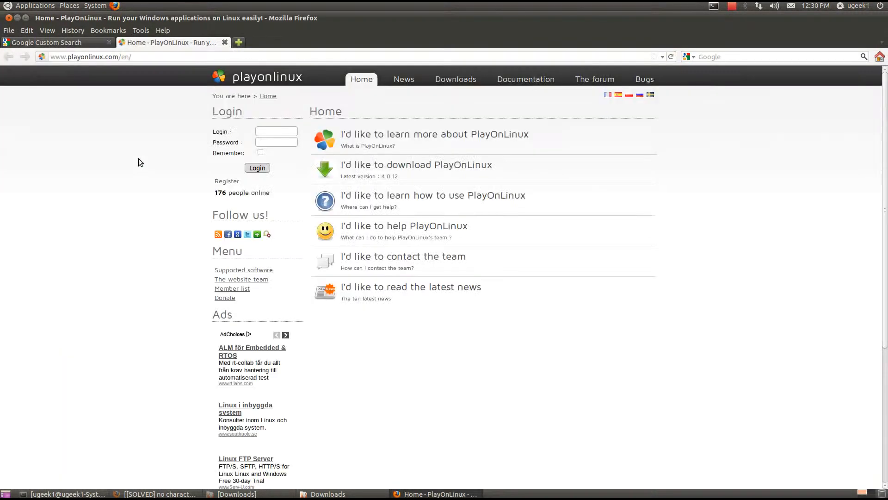
left_click(416, 164)
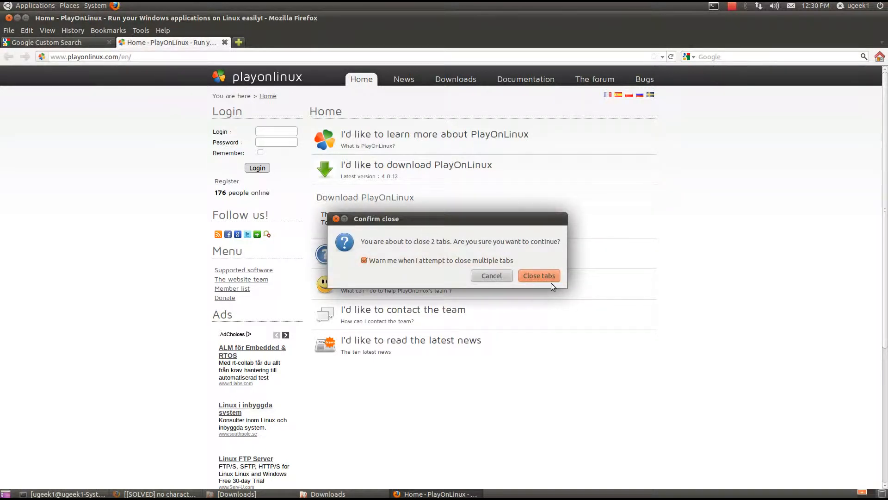
Step: Close Firefox's two tabs and allow the PlayOnLinux .deb to execute as a program
left_click(539, 276)
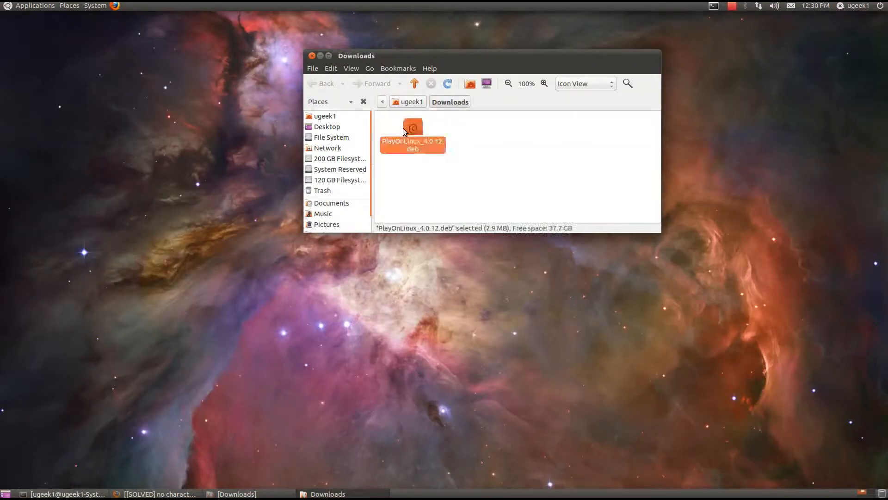
right_click(412, 138)
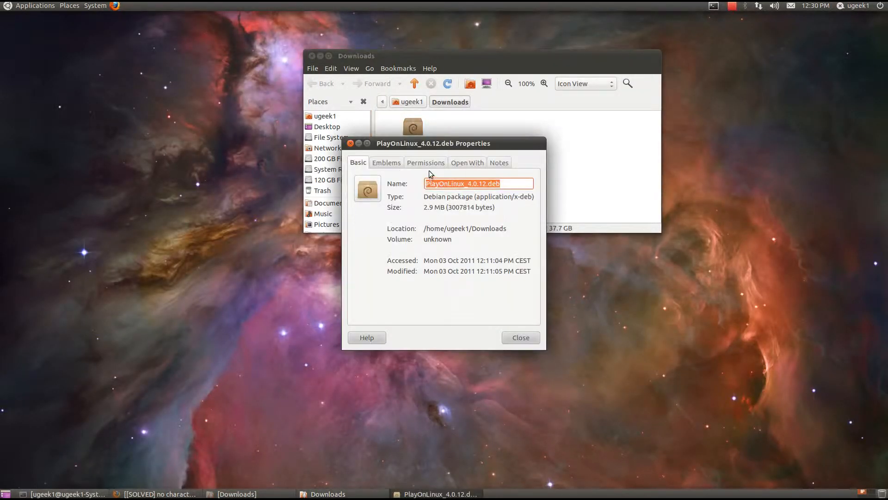
left_click(424, 162)
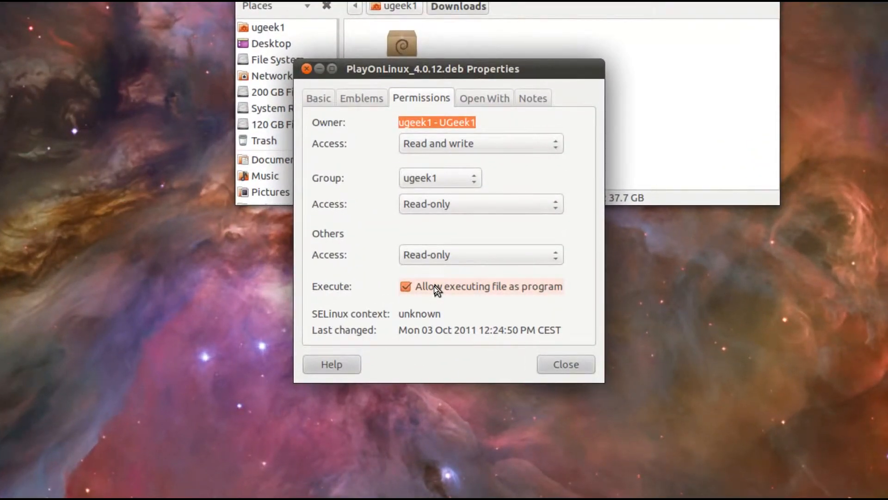
left_click(565, 364)
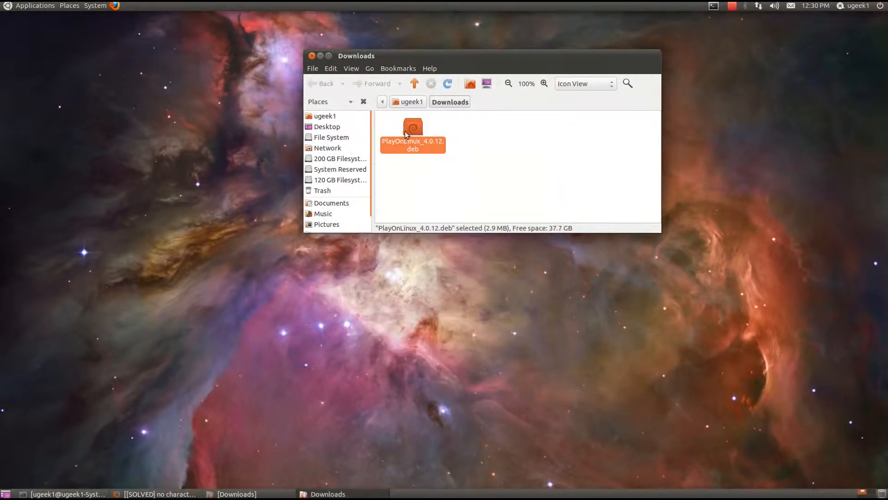
right_click(412, 132)
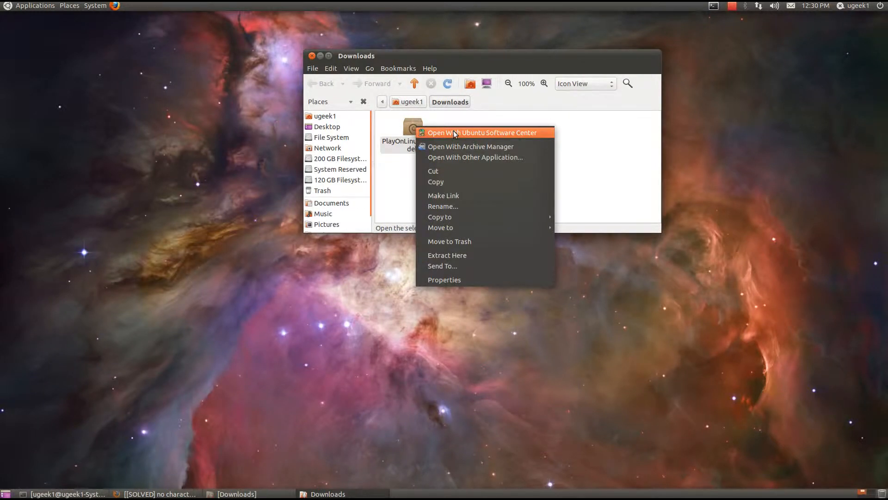
Step: Install the .deb via Ubuntu Software Center, authenticating and accepting the Microsoft fonts EULA
left_click(480, 132)
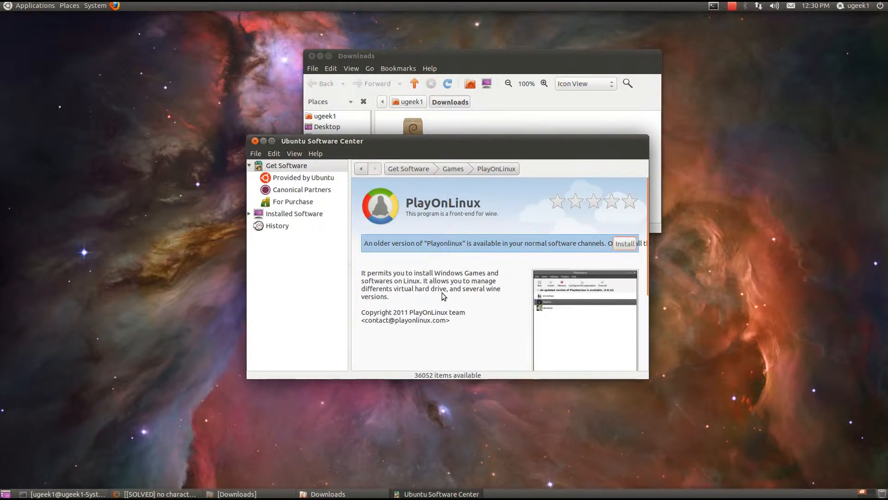
left_click(624, 243)
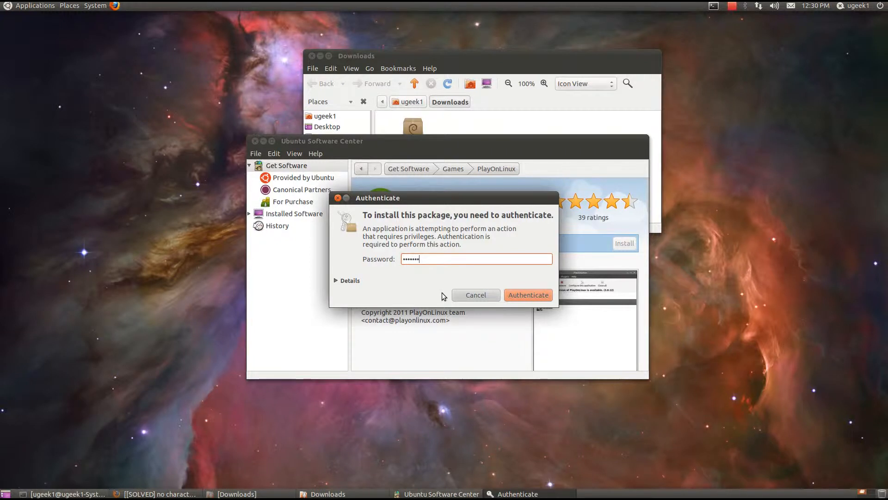
left_click(527, 294)
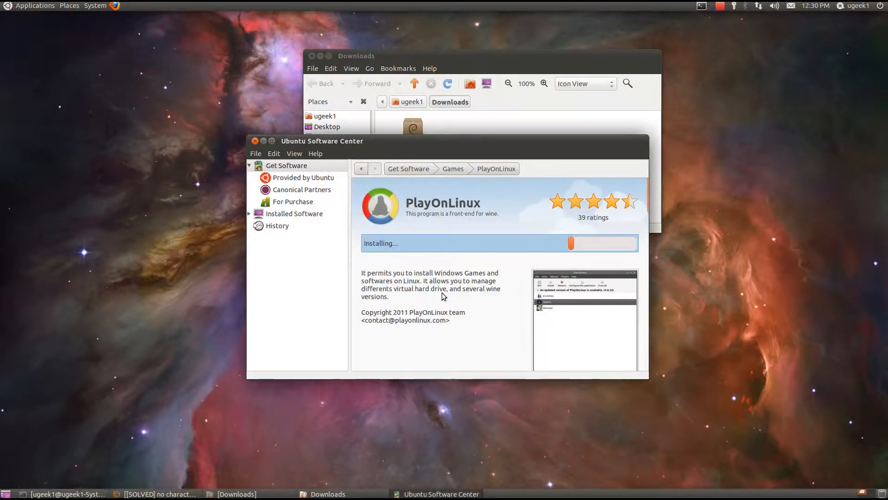
mouse_move(729, 26)
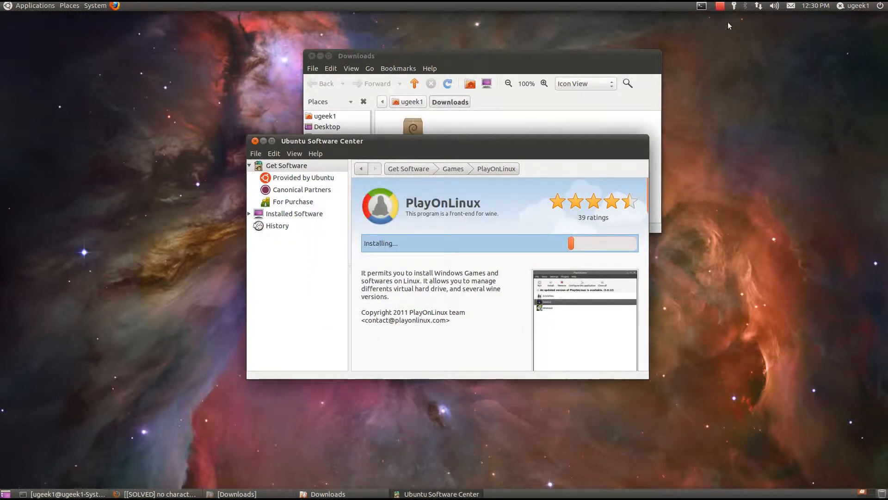
left_click(720, 6)
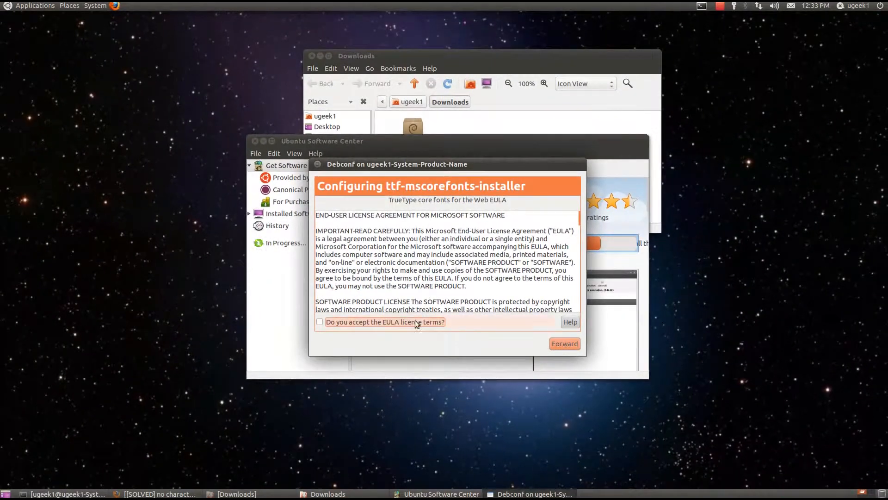
left_click(320, 323)
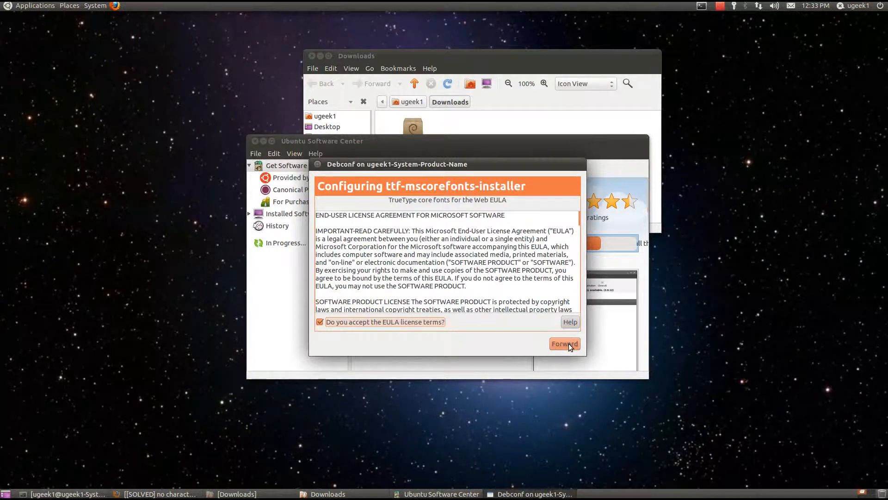
left_click(563, 344)
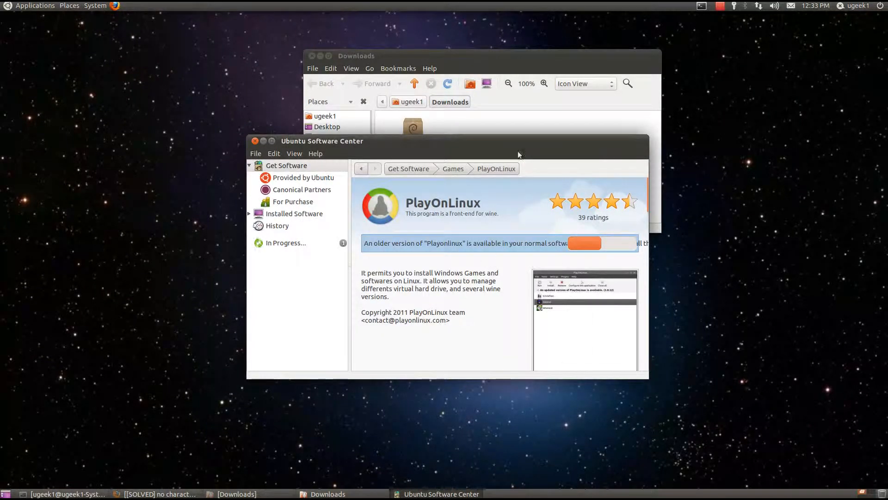
left_click(721, 5)
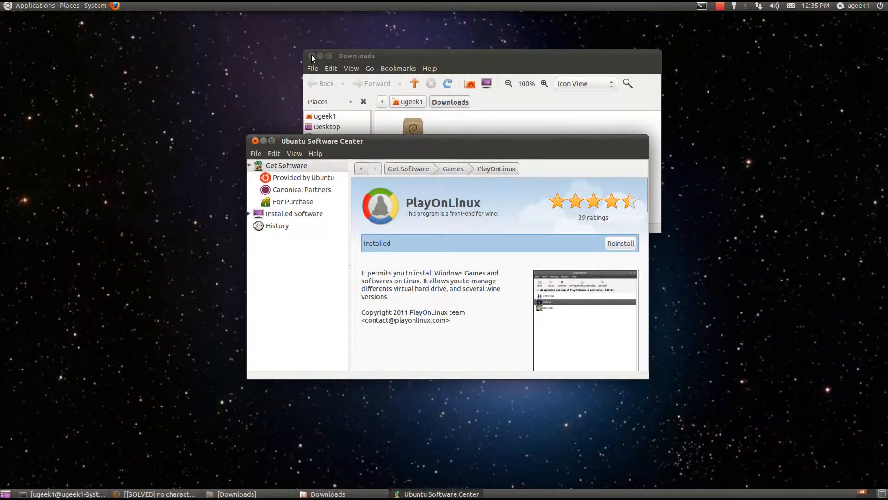
Step: Close the Downloads window and launch PlayOnLinux from the applications list
left_click(312, 56)
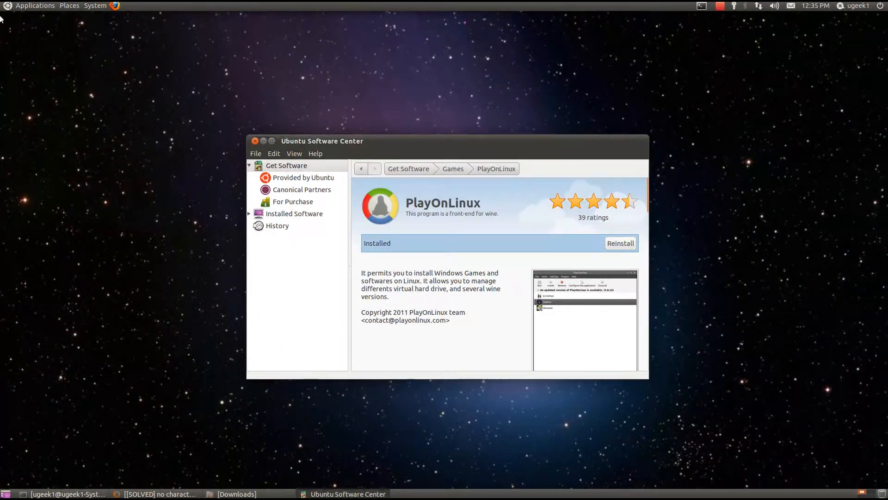
left_click(36, 6)
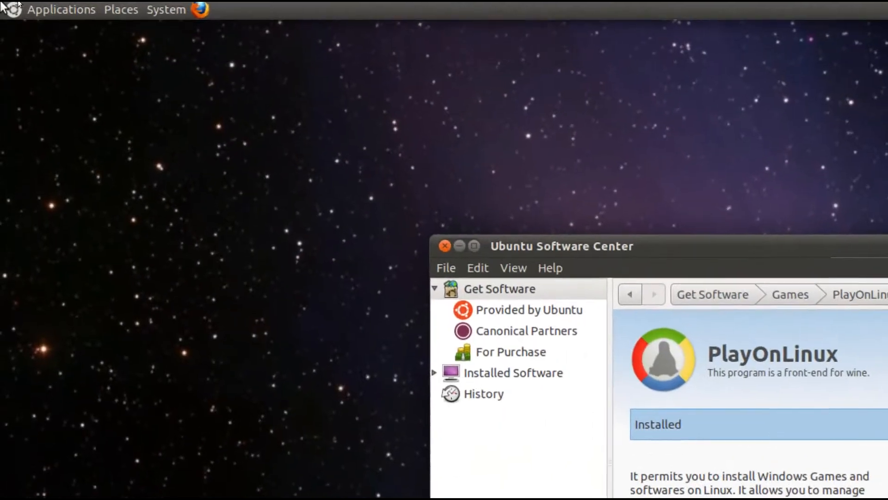
left_click(61, 10)
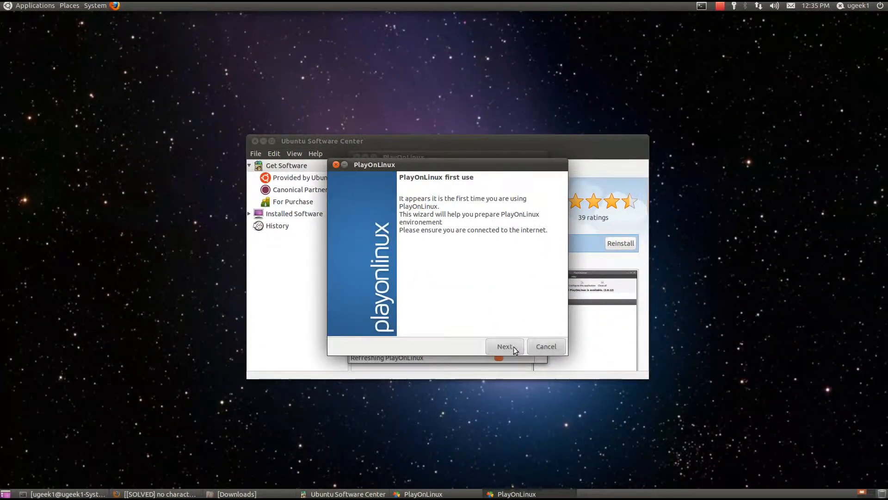
Step: Complete PlayOnLinux's first-use wizard, accepting and installing the Microsoft fonts
left_click(504, 346)
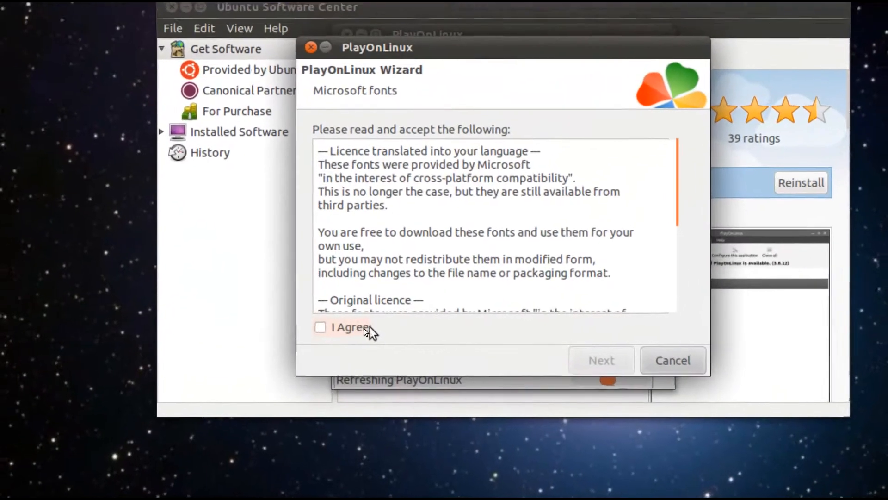
left_click(321, 328)
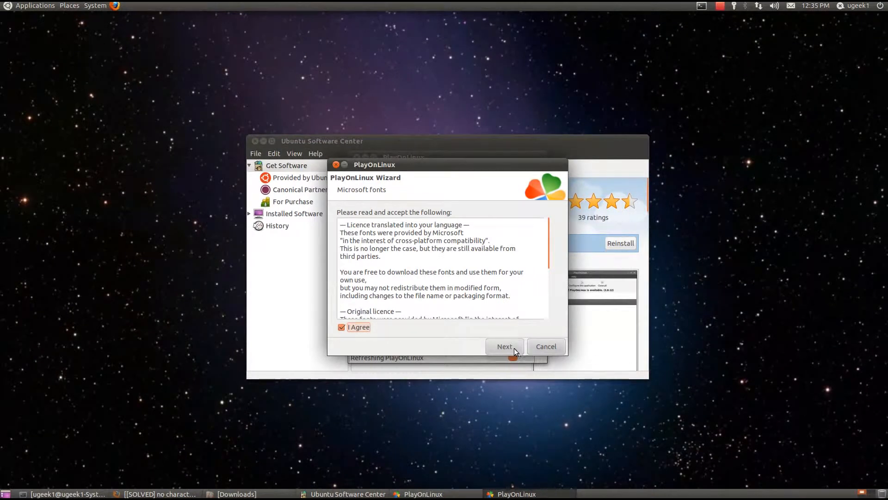
left_click(504, 346)
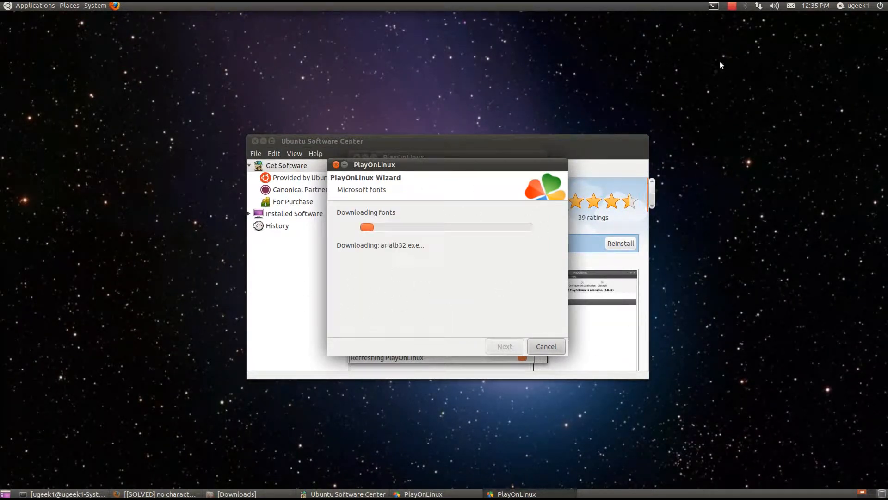
left_click(731, 5)
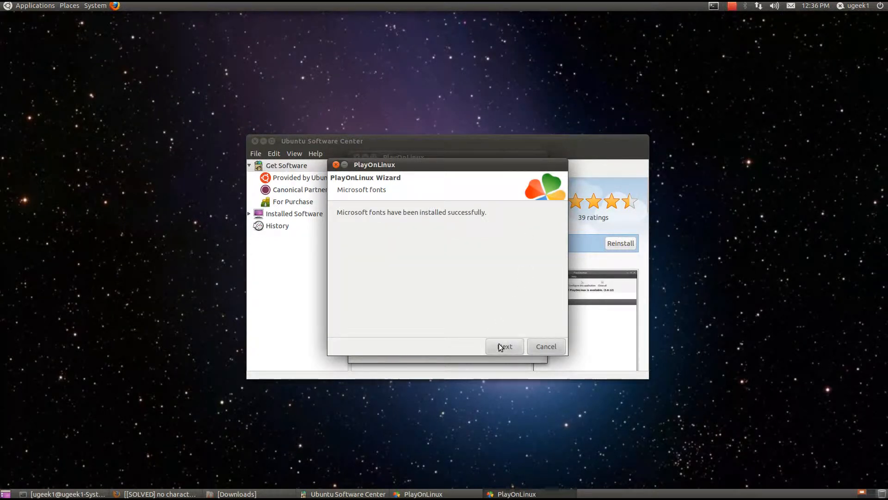
left_click(504, 346)
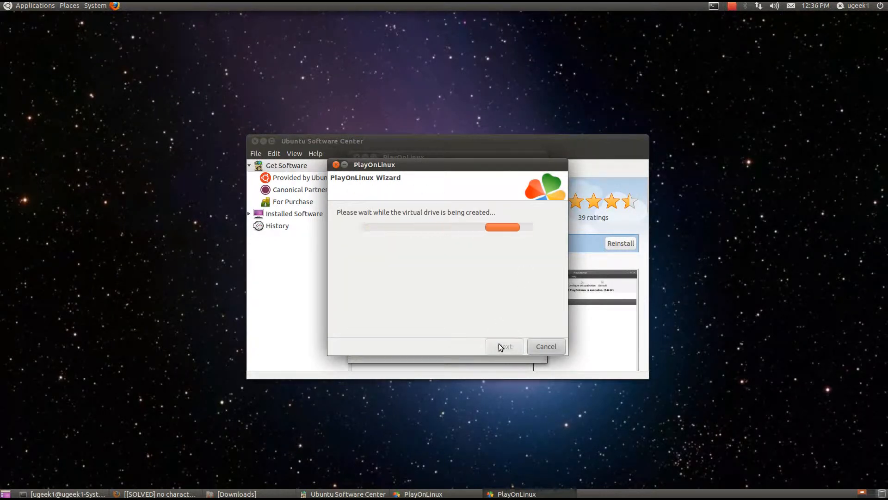
mouse_move(610, 124)
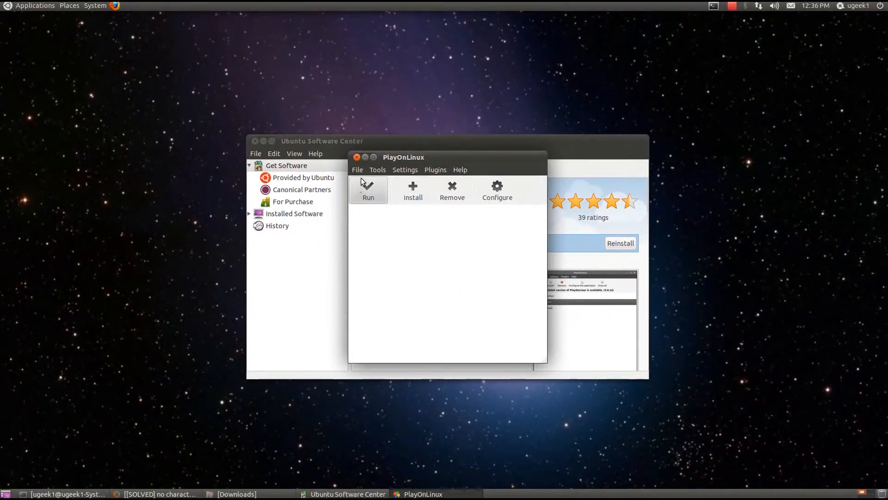
left_click(413, 190)
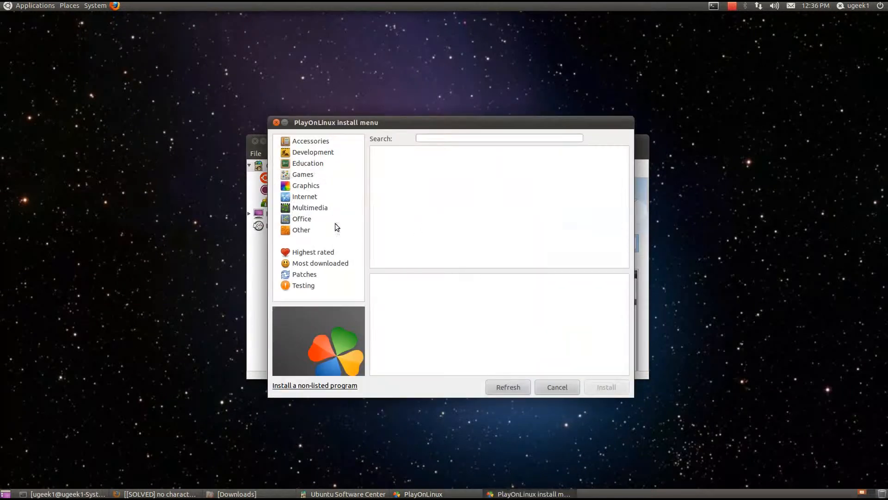
left_click(499, 139)
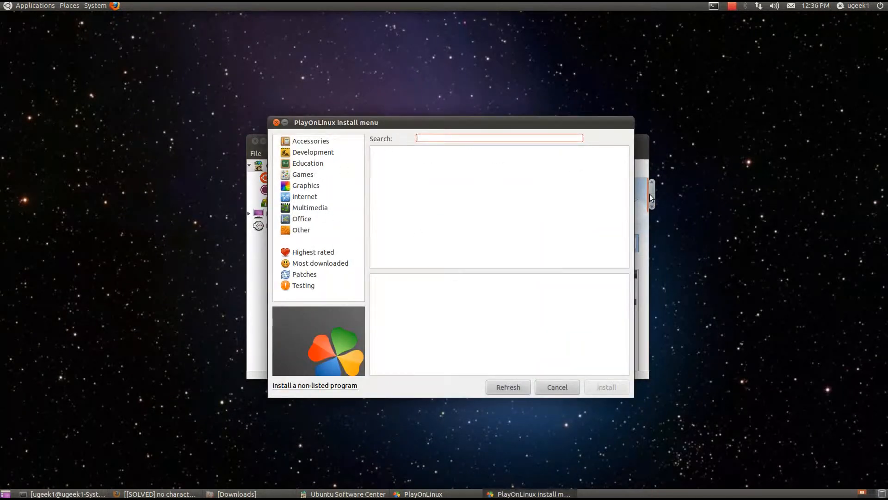
type("new")
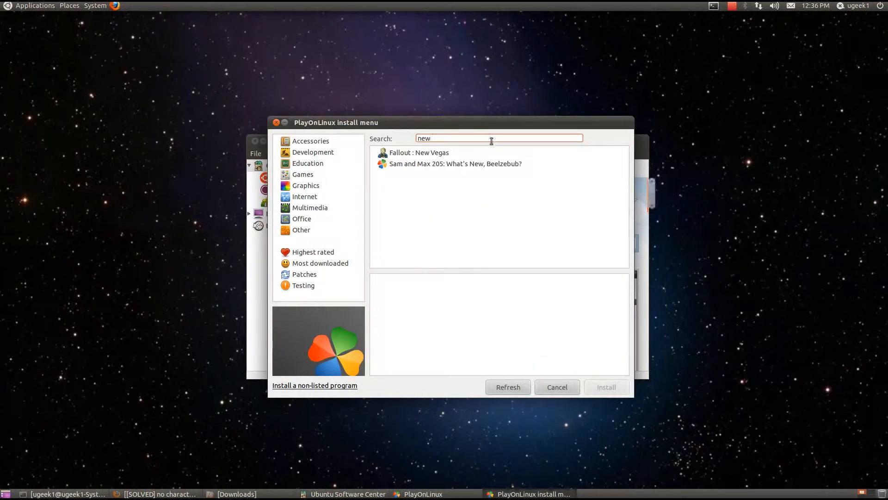
left_click(419, 152)
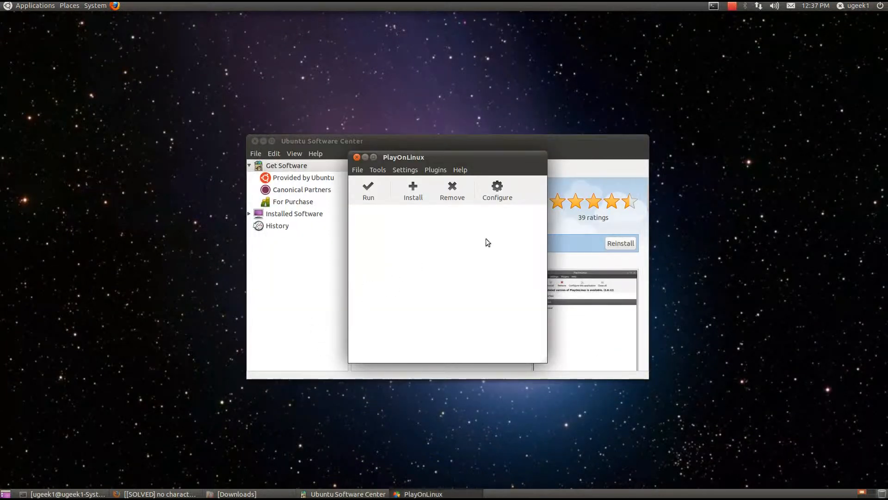
left_click(413, 189)
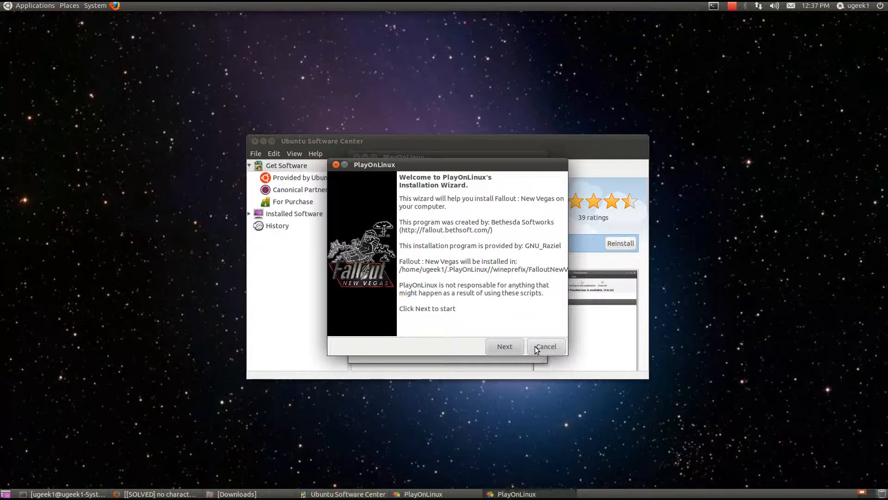
left_click(544, 346)
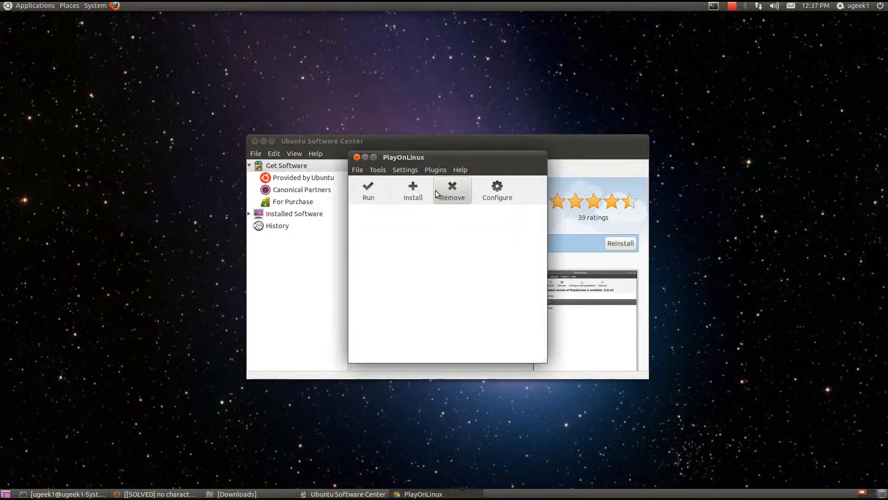
Step: Search the install catalogue for 'stea' and launch the Steam installation script
left_click(413, 190)
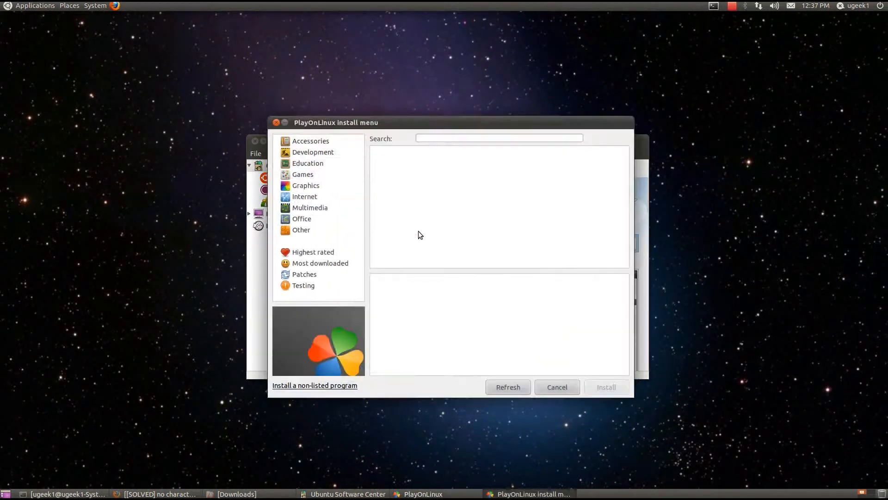
left_click(498, 138)
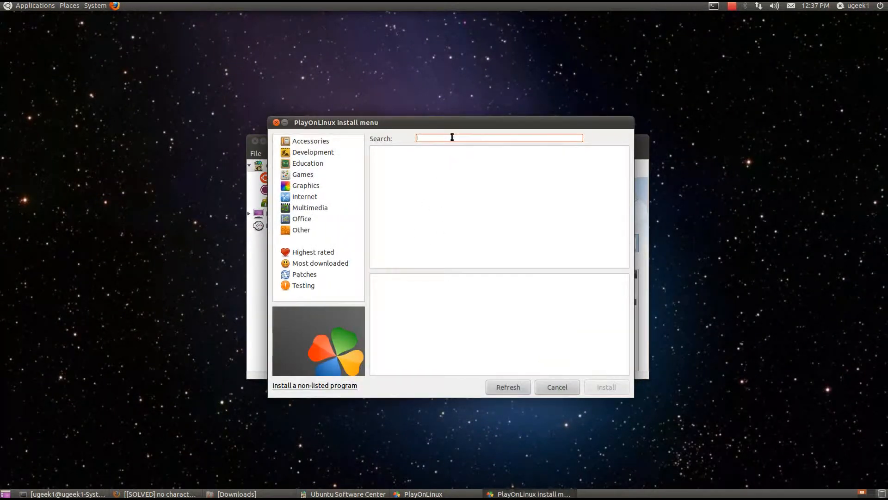
type("stea")
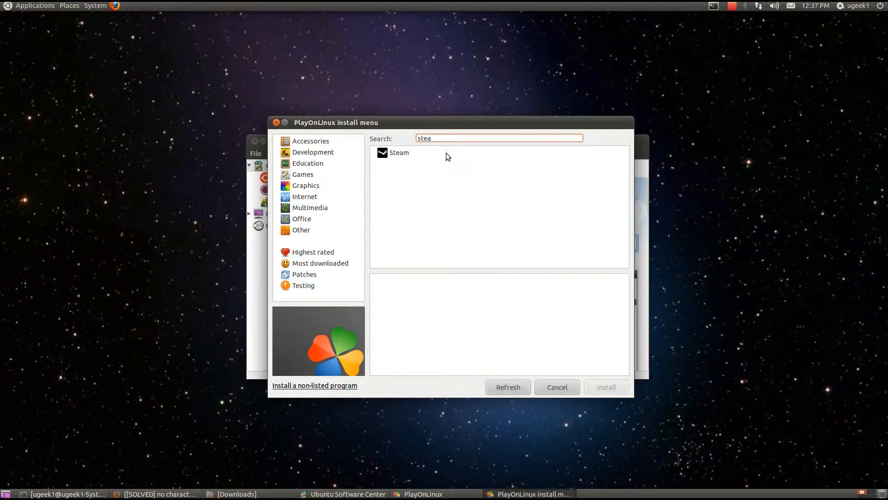
left_click(399, 153)
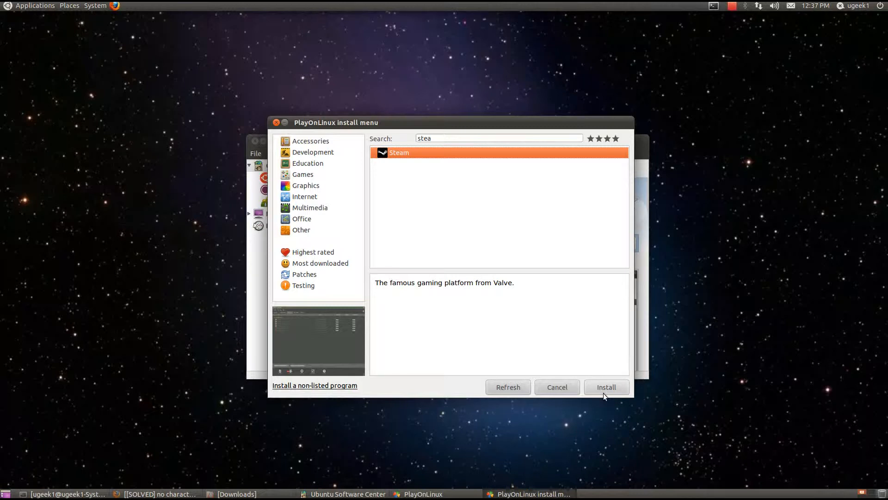
left_click(605, 387)
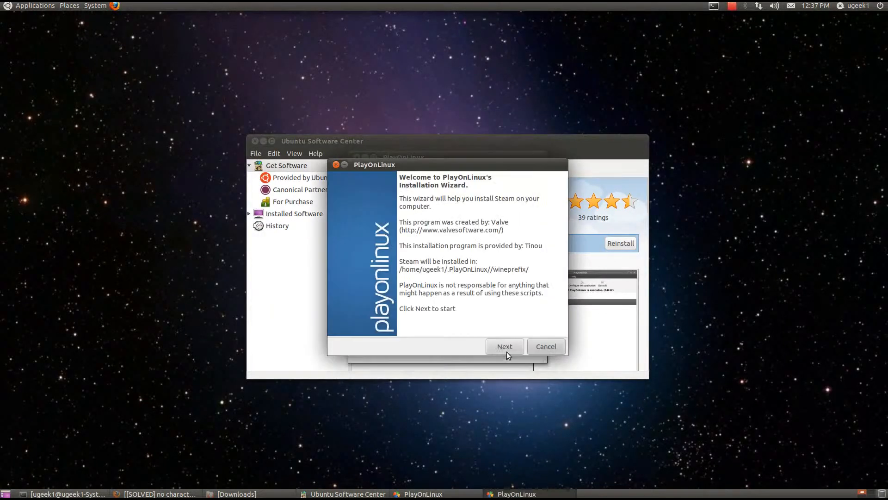
Step: Run the Steam installer wizard, choosing 2048 MB of graphics board memory
left_click(504, 346)
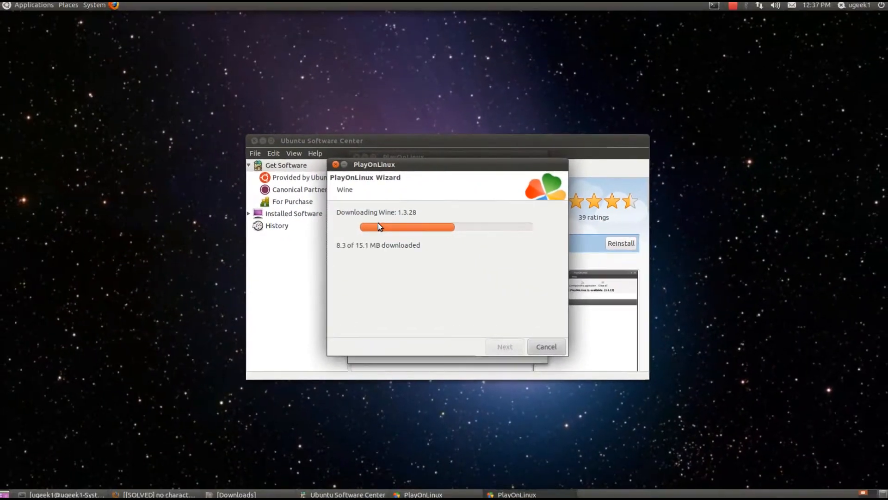
left_click(732, 5)
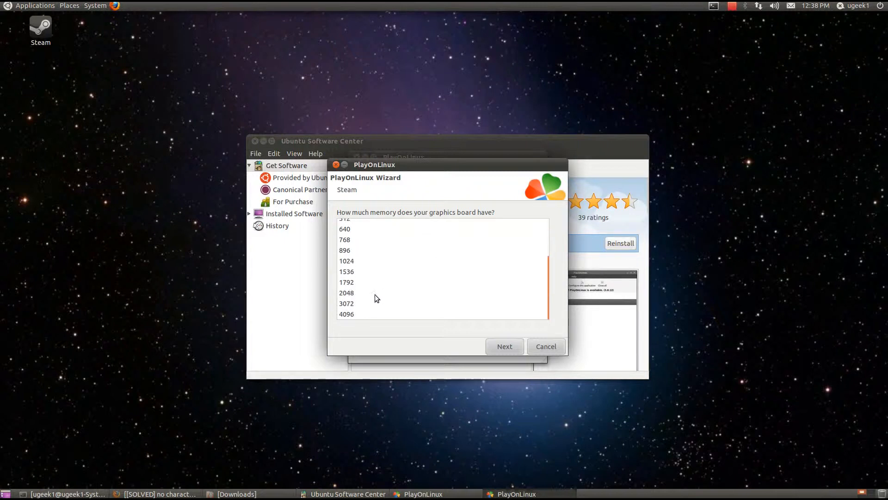
mouse_move(362, 296)
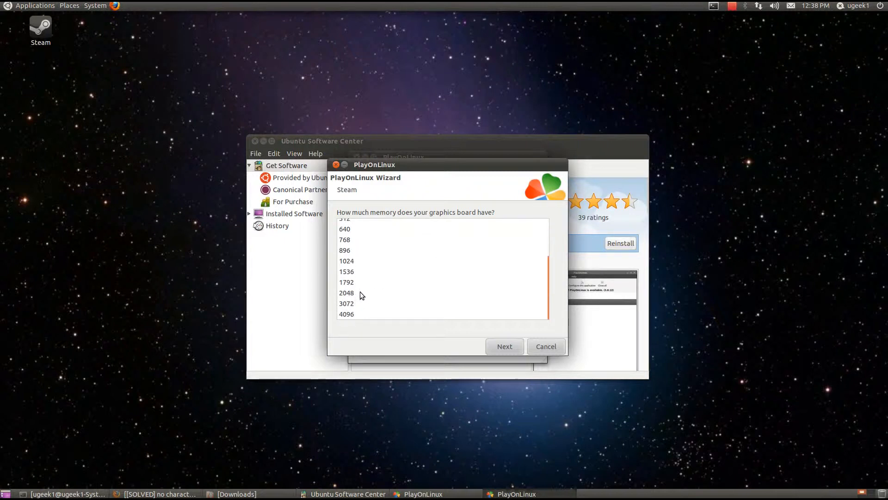
left_click(346, 293)
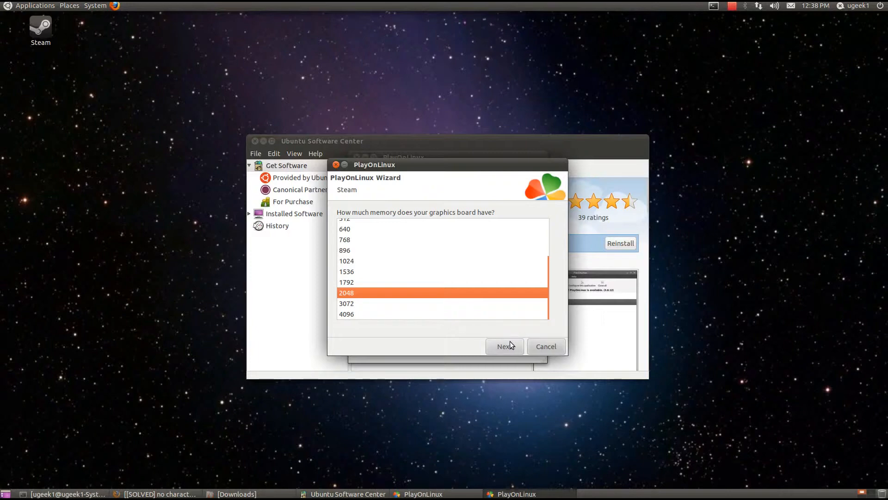
mouse_move(426, 330)
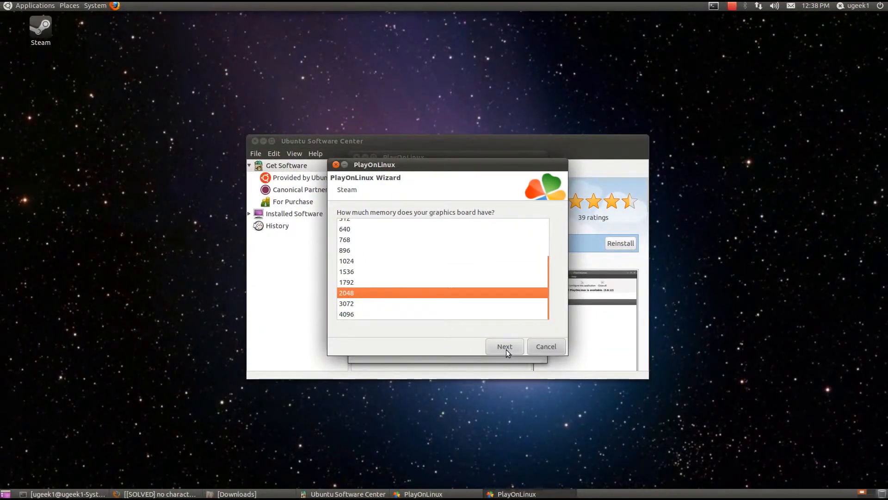
left_click(503, 346)
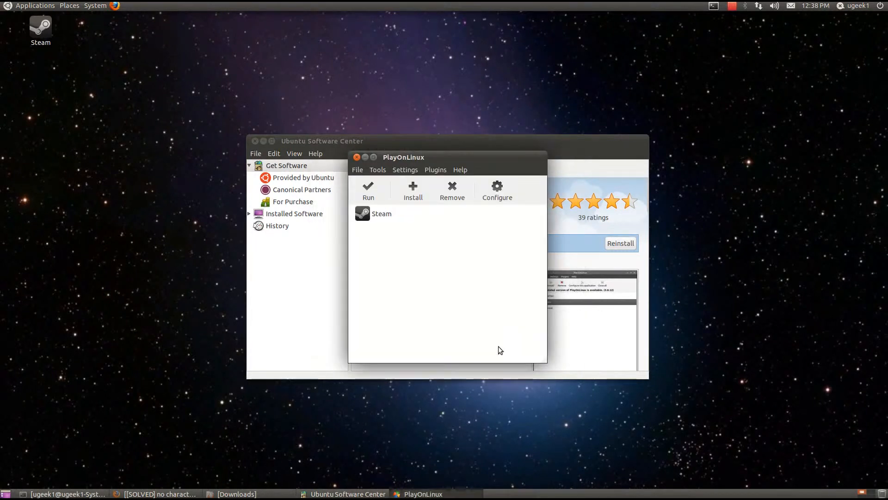
Step: Search the catalogue for 'newve' and launch the Fallout : New Vegas installation script
left_click(382, 214)
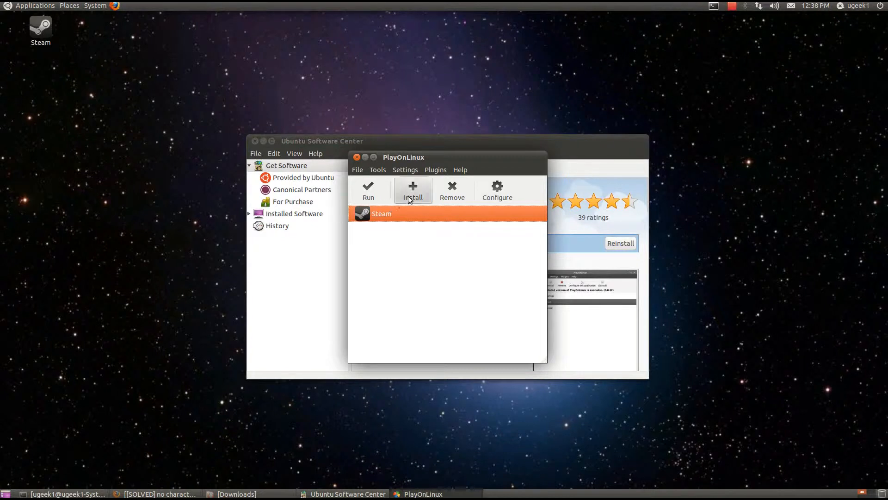
left_click(412, 190)
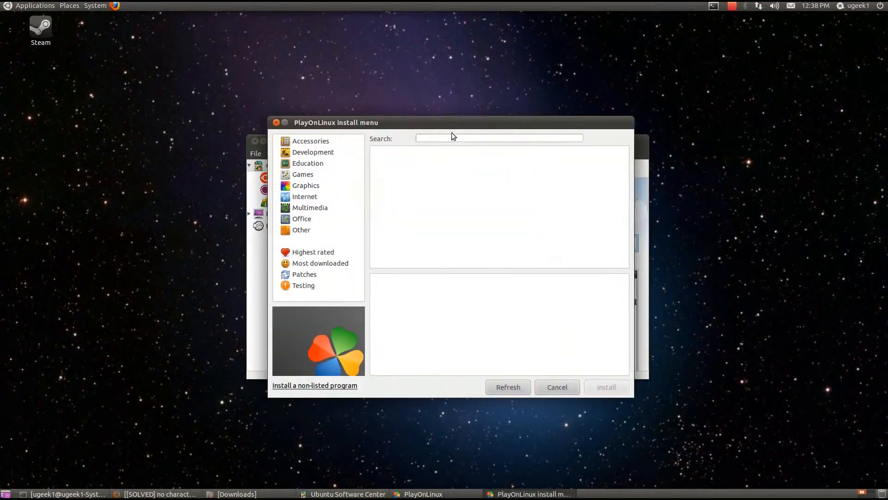
type("newveg")
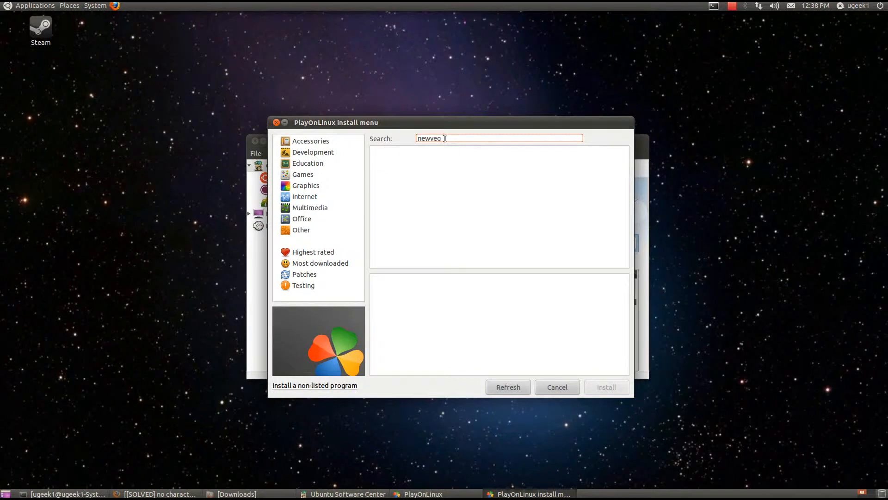
key("BackSpace")
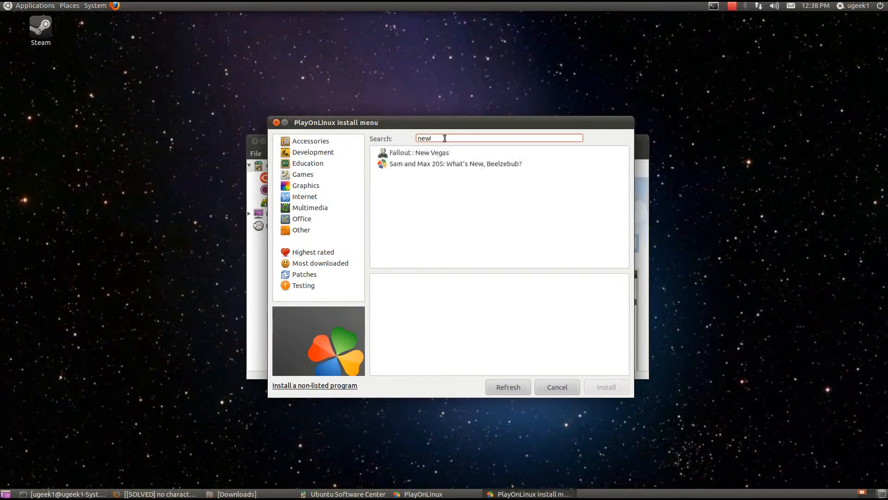
left_click(419, 152)
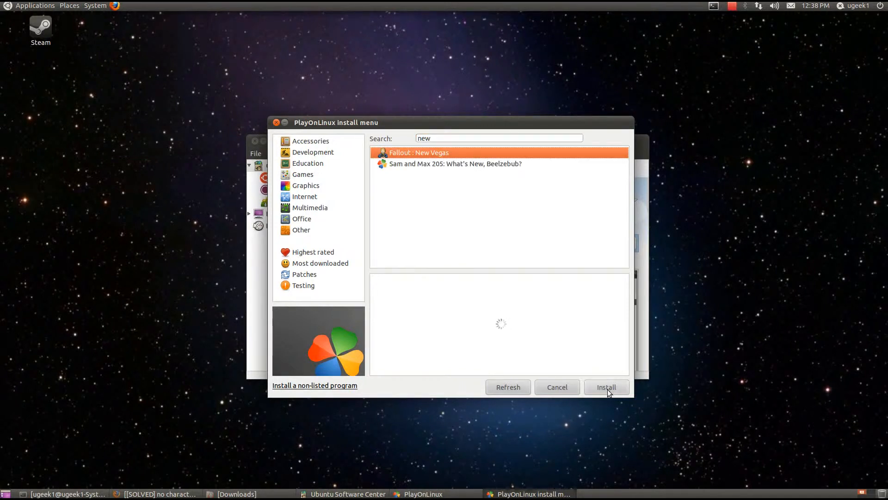
left_click(605, 387)
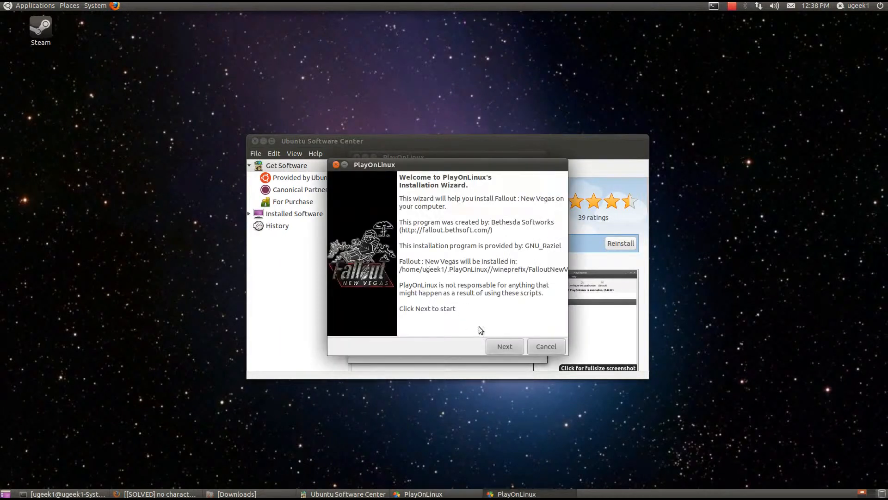
Step: Start the New Vegas wizard with the 'Use Steam Store version' install method
left_click(504, 346)
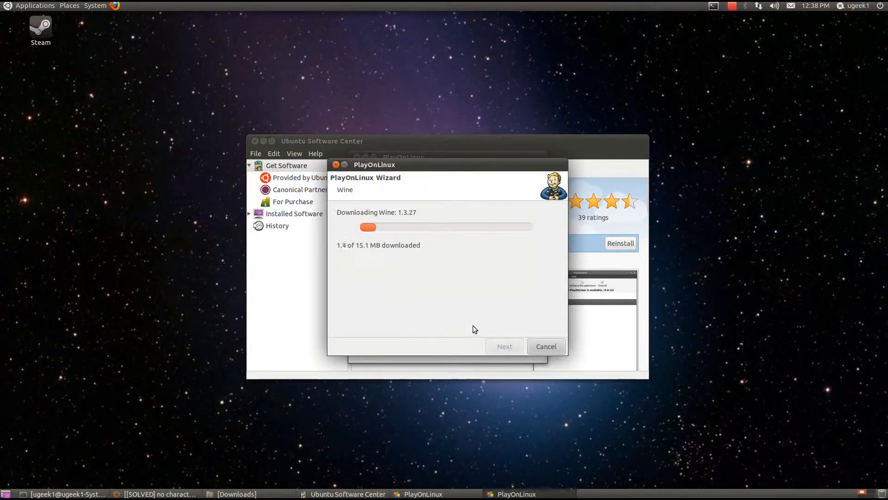
mouse_move(478, 317)
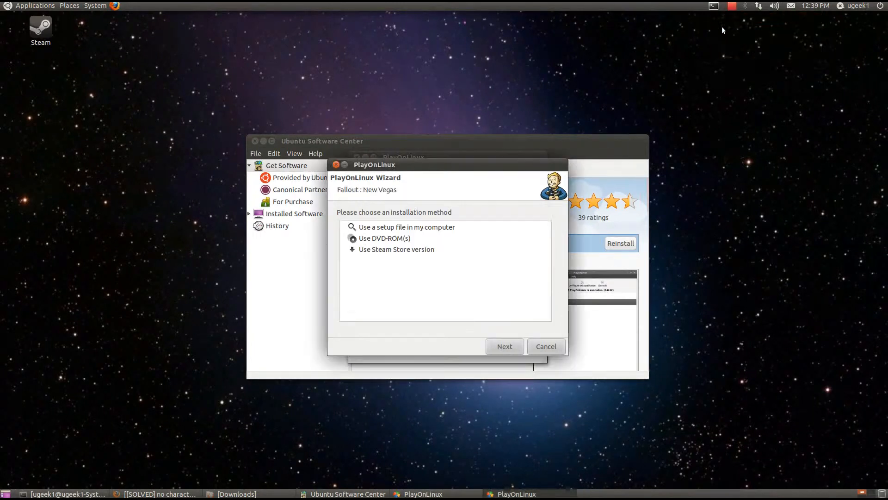
mouse_move(434, 256)
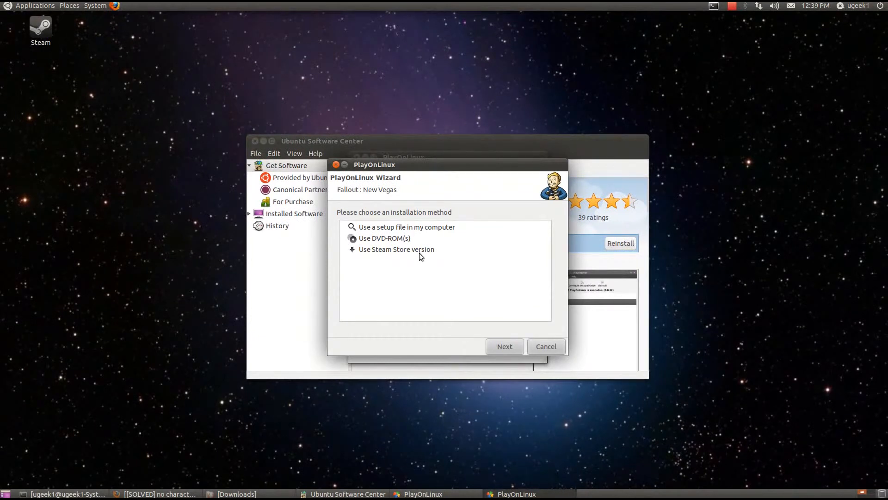
left_click(396, 249)
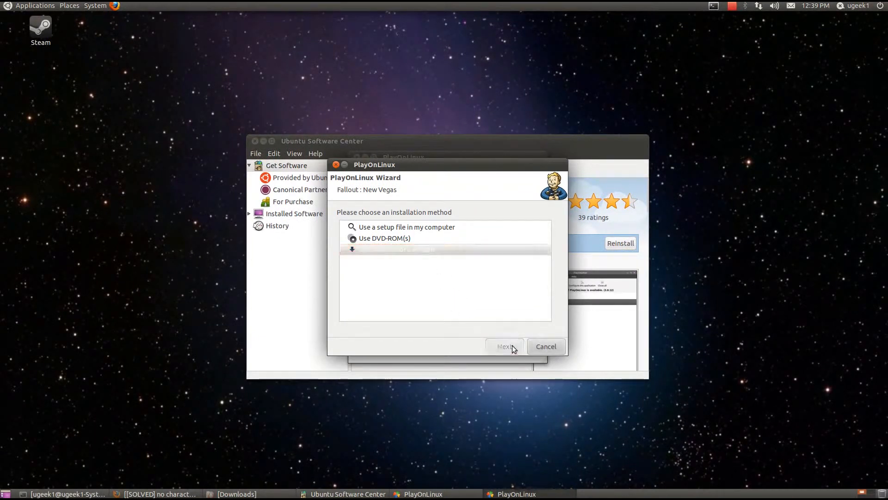
left_click(504, 346)
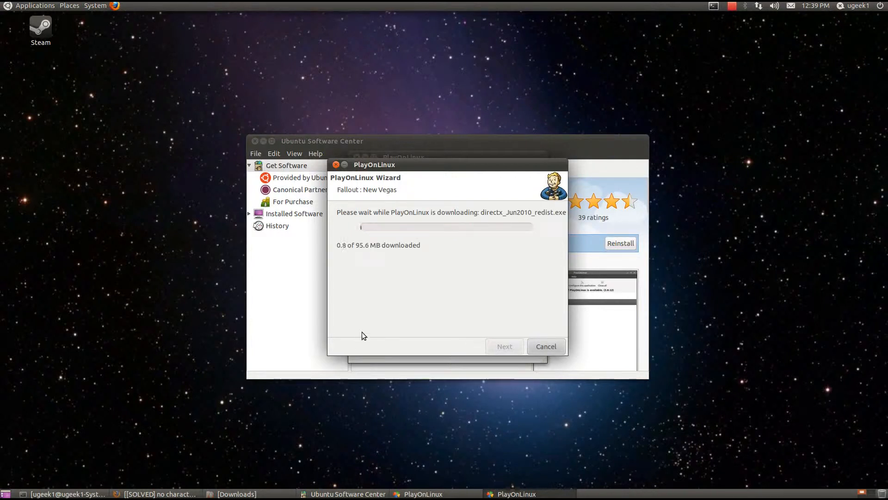
mouse_move(399, 309)
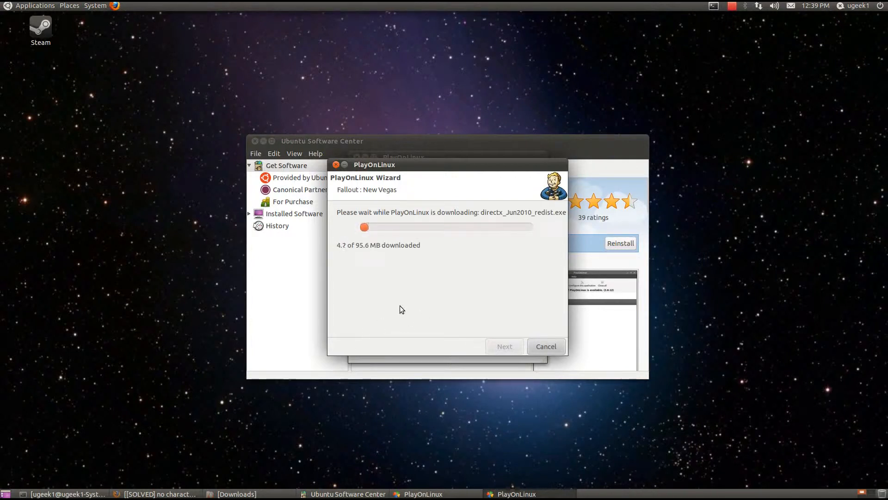
mouse_move(472, 242)
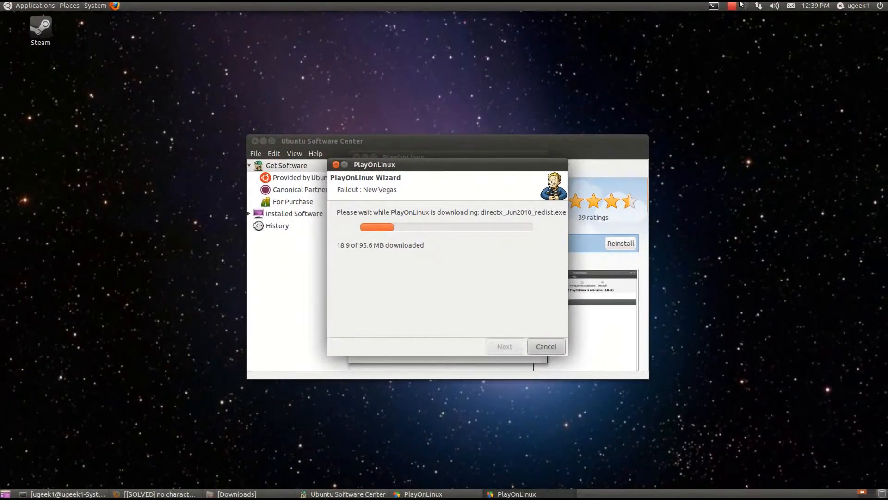
left_click(730, 5)
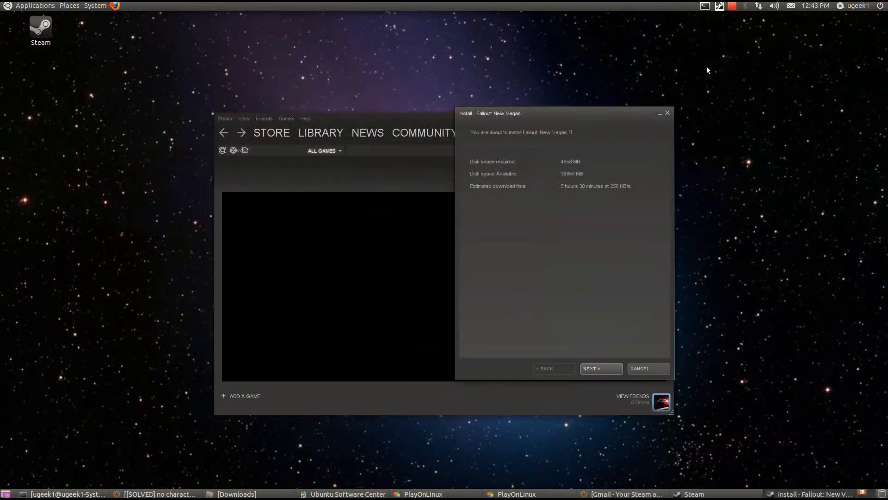
mouse_move(649, 108)
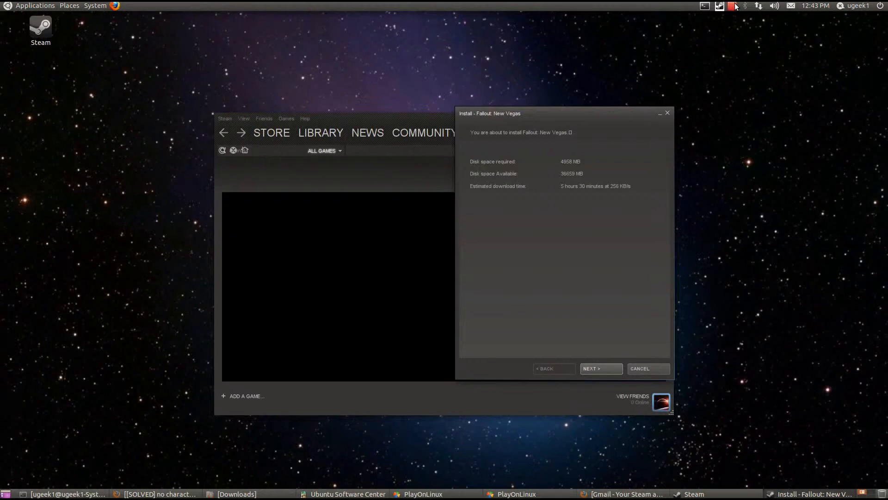
mouse_move(732, 14)
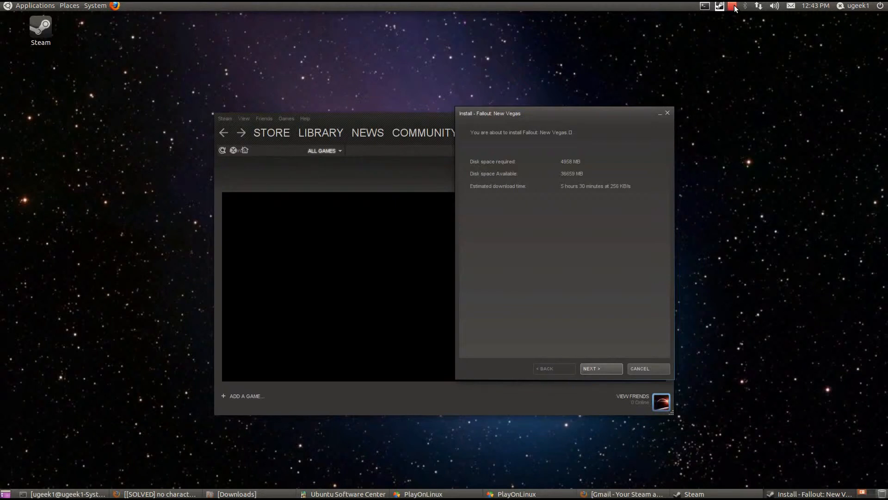
left_click(733, 5)
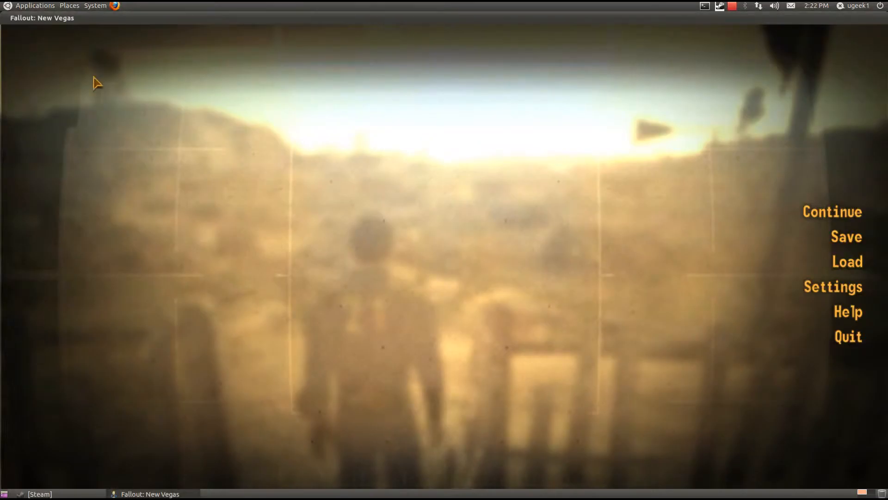
mouse_move(453, 164)
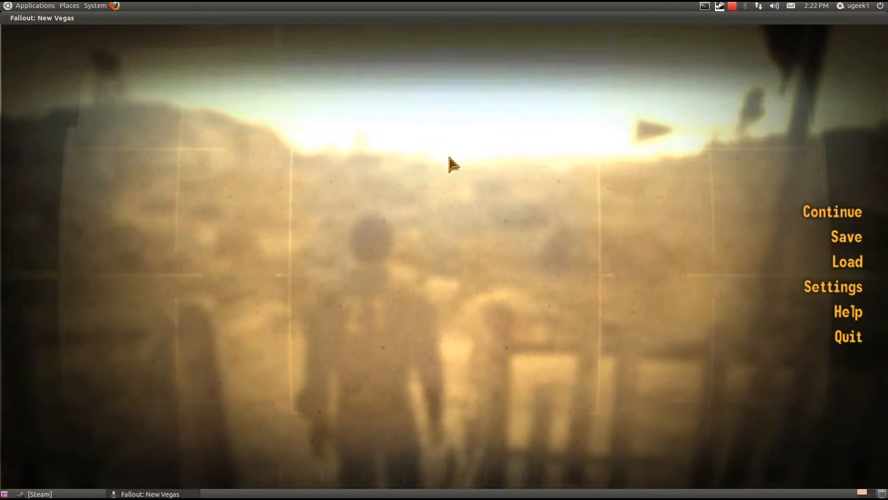
mouse_move(543, 125)
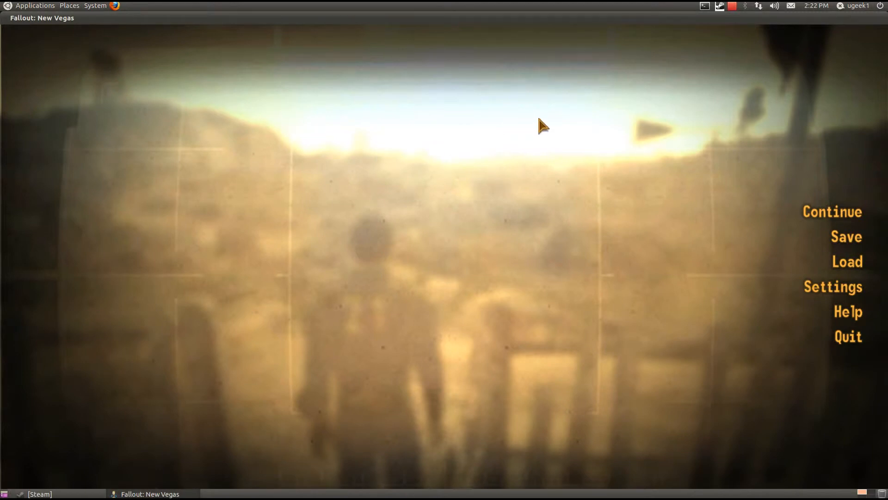
mouse_move(734, 99)
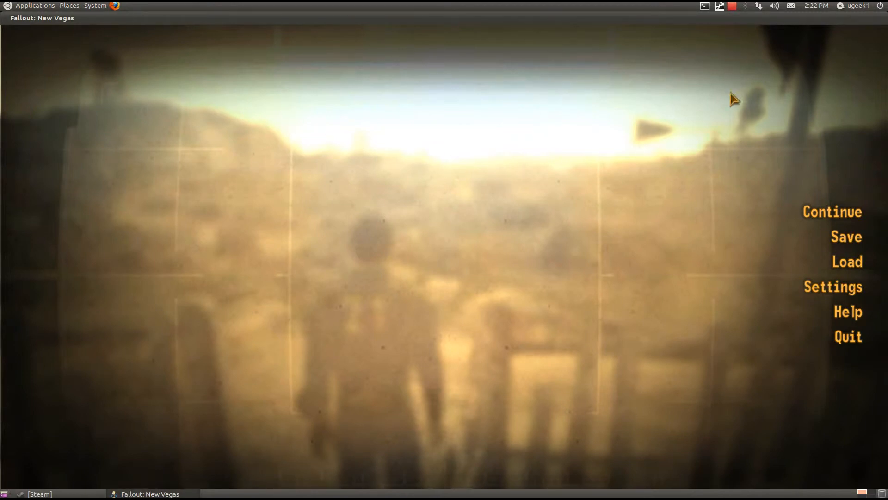
mouse_move(819, 198)
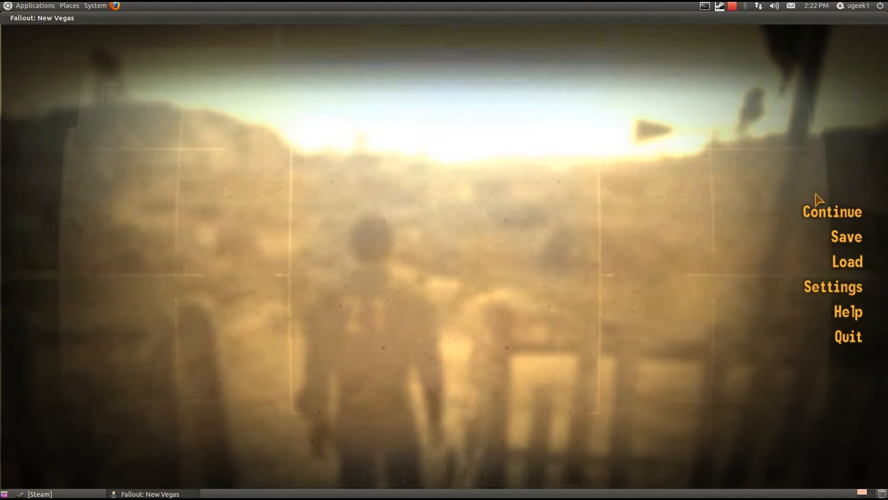
Step: Continue the saved game and dismiss the Sierra Madre and Dead Money notices
left_click(831, 211)
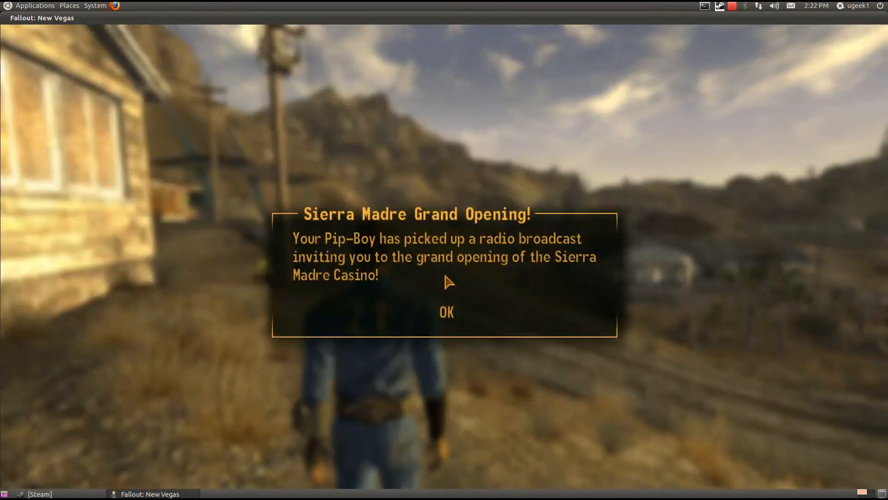
left_click(446, 312)
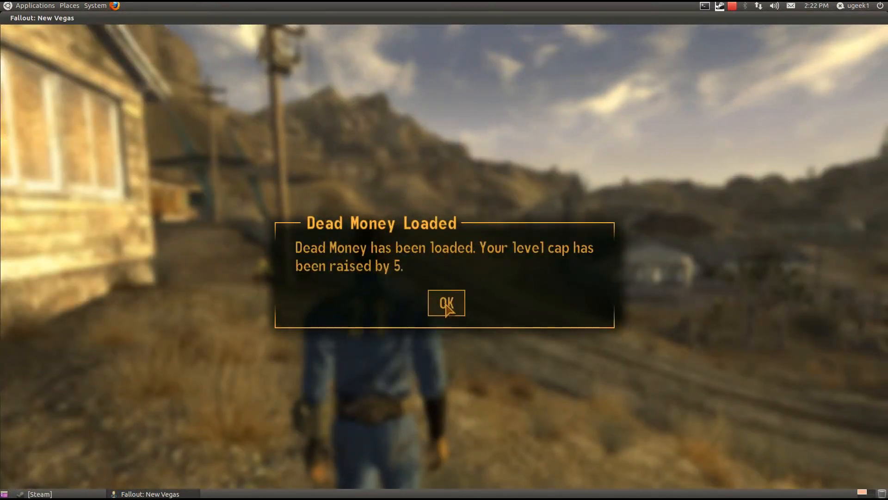
left_click(446, 302)
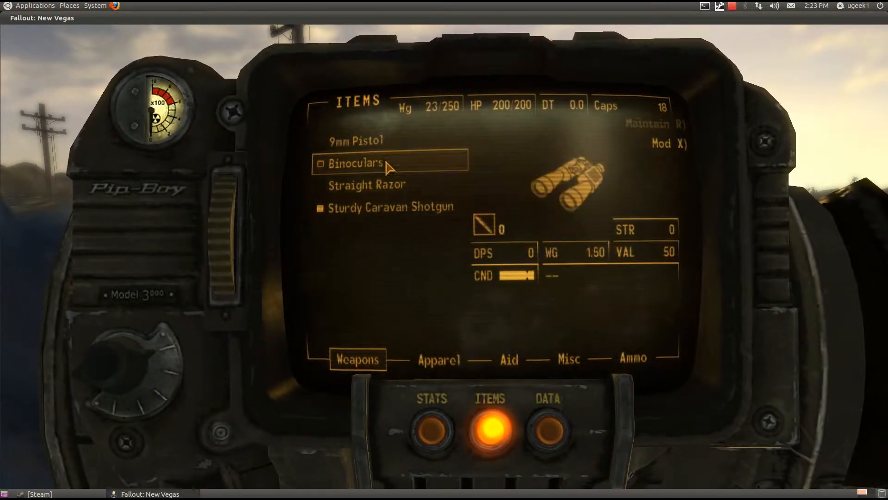
Step: Browse the Pip-Boy Apparel manual page, close it, and request to quit
left_click(440, 360)
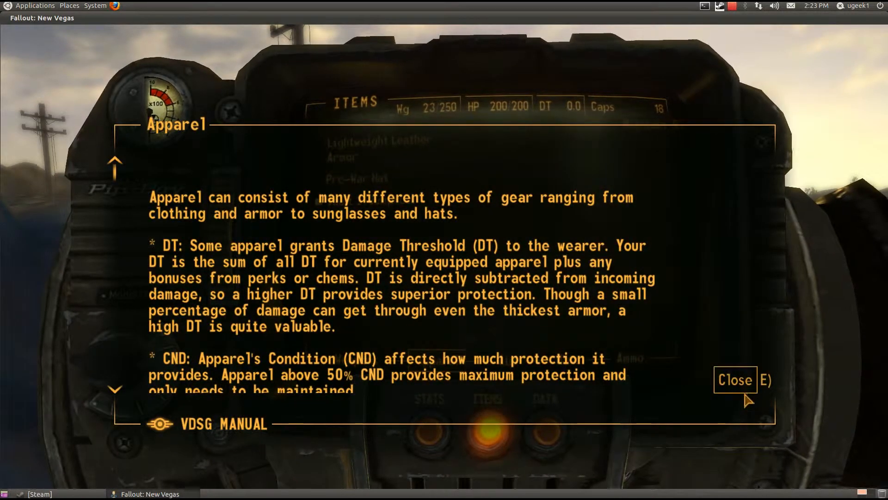
left_click(734, 379)
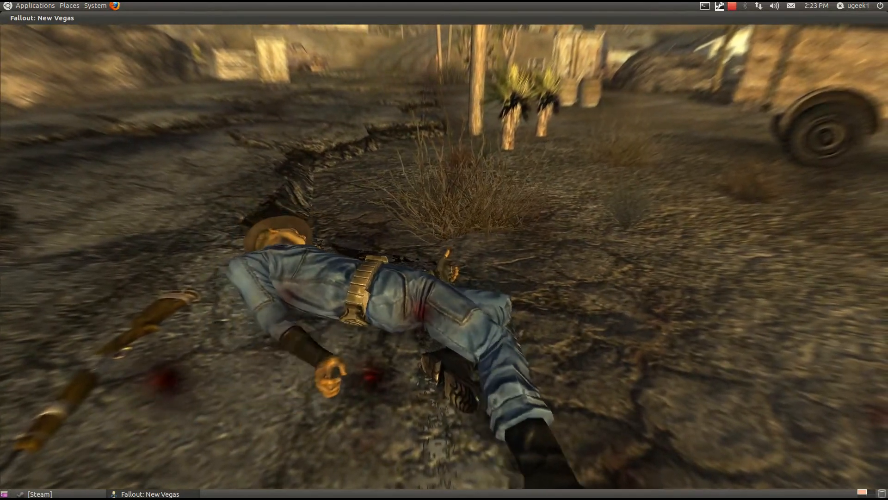
left_click(848, 336)
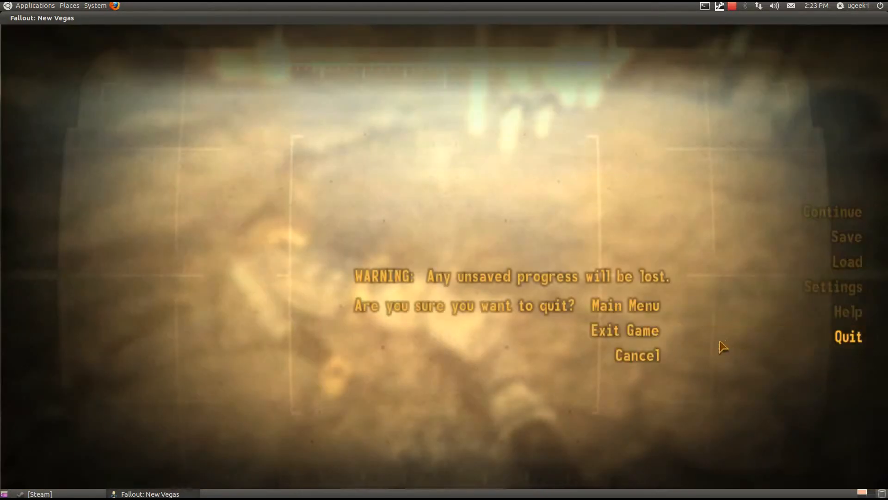
Step: Quit Fallout: New Vegas to the desktop and launch Terminal from Applications > Accessories
left_click(624, 330)
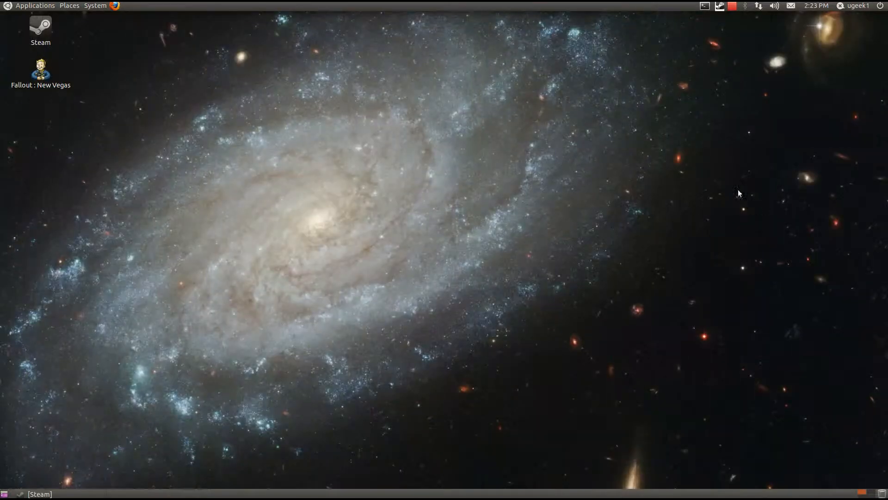
left_click(35, 5)
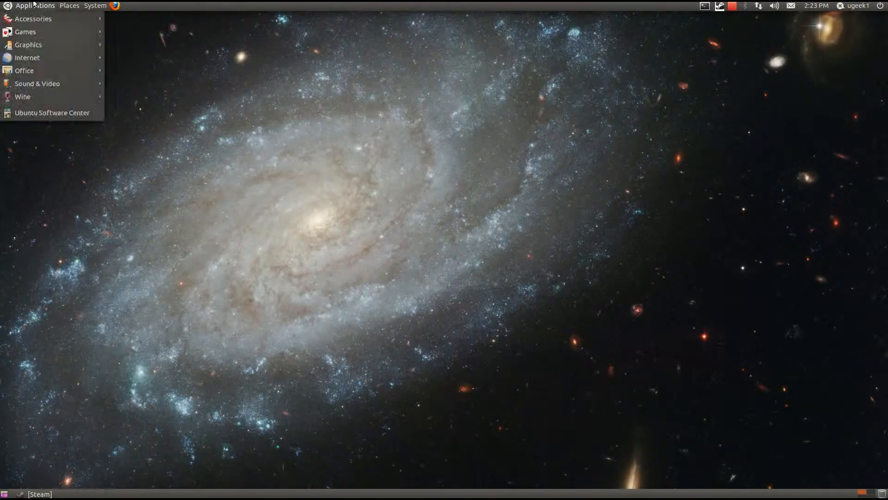
mouse_move(25, 32)
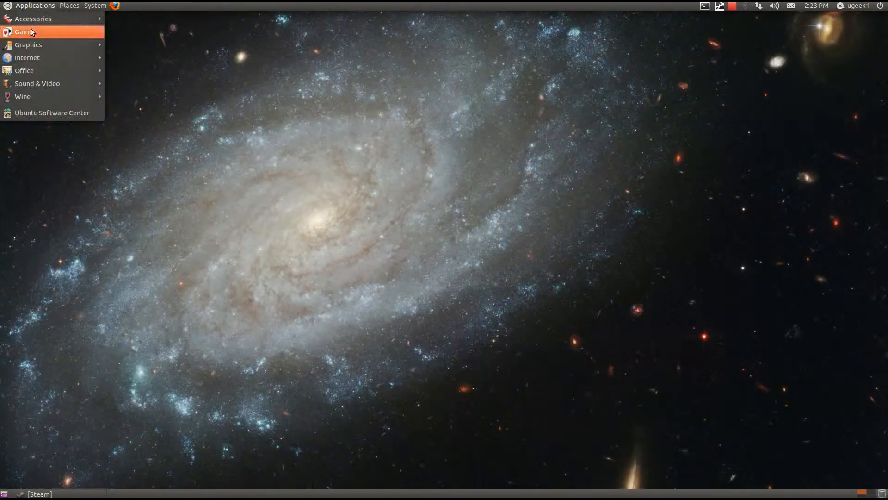
left_click(33, 18)
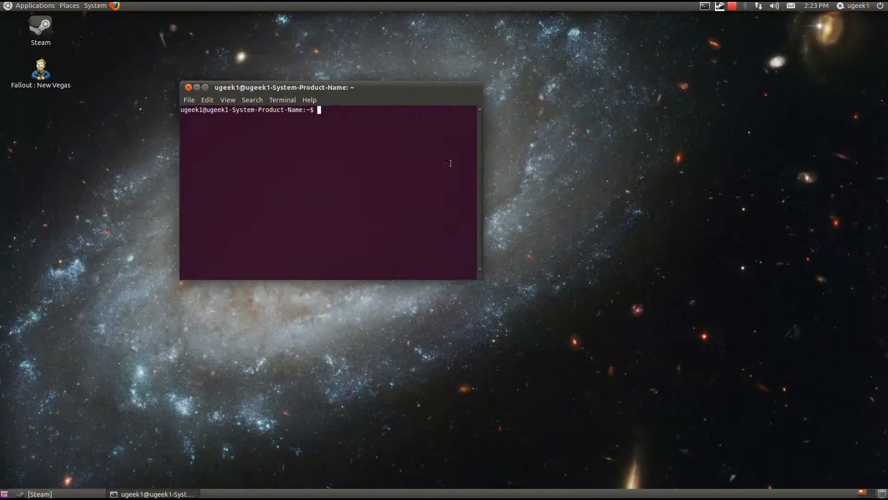
Step: Type 'winetricks quartz' at the shell prompt, replacing the earlier 'winetricks d3dx9' entry
type("winetricks quartz*")
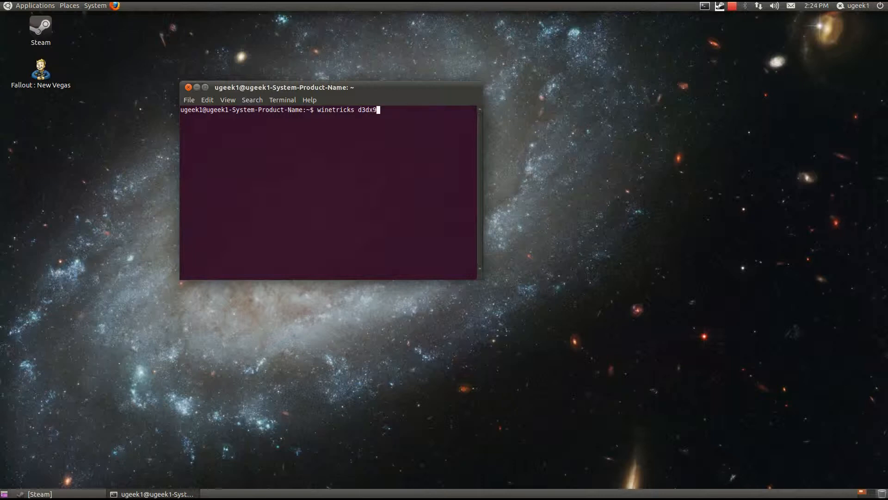
mouse_move(394, 129)
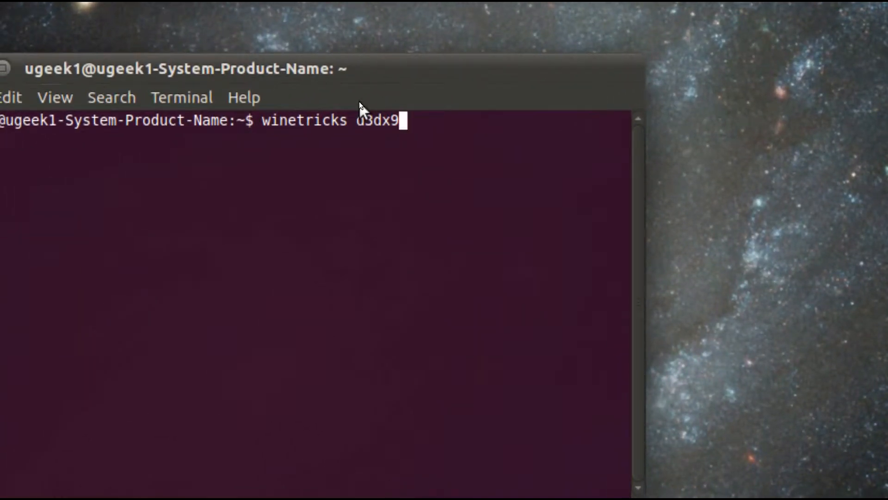
type("quartz")
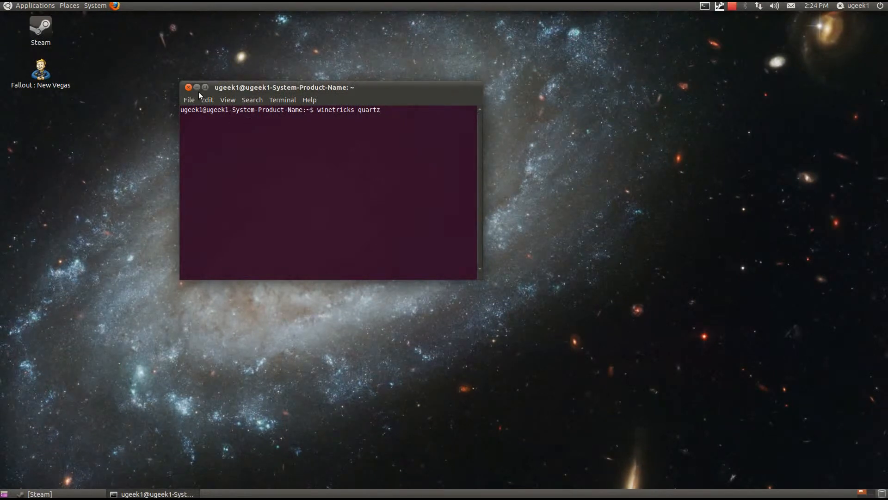
Step: Close the Terminal and drag the Fallout: New Vegas icon rightward, away from Steam
left_click(188, 88)
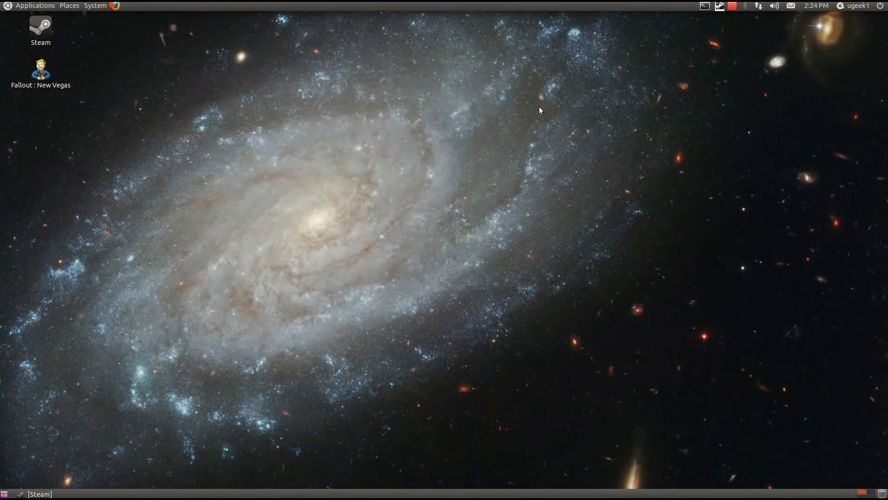
left_click(34, 6)
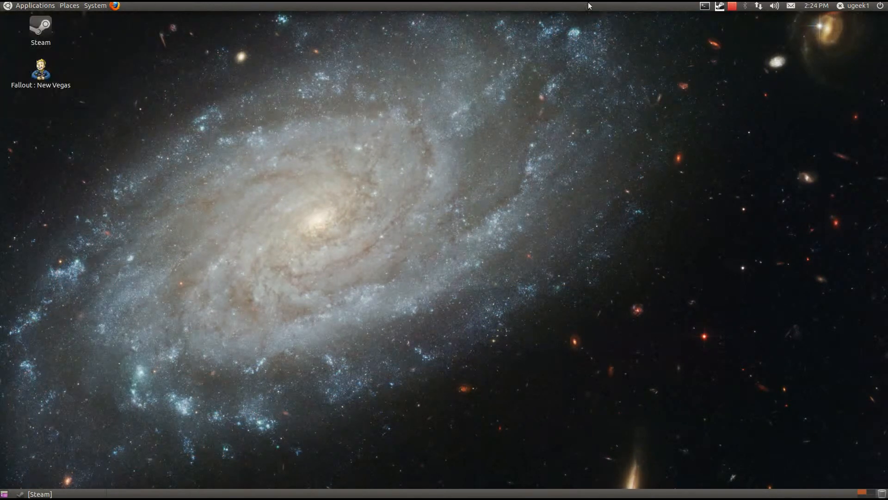
left_click_drag(41, 71, 184, 77)
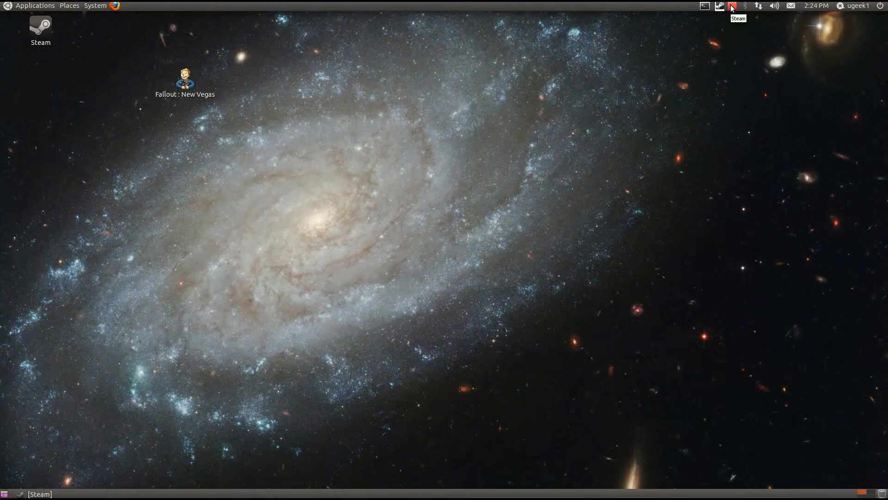
mouse_move(87, 9)
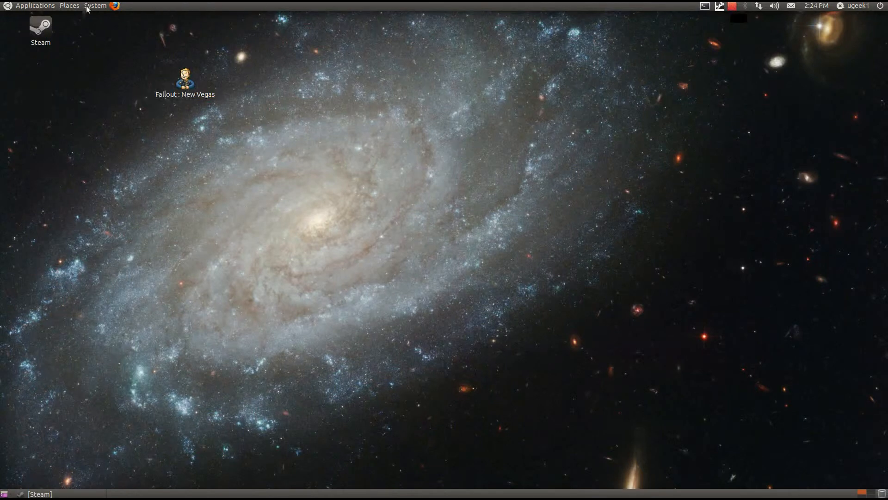
left_click(95, 5)
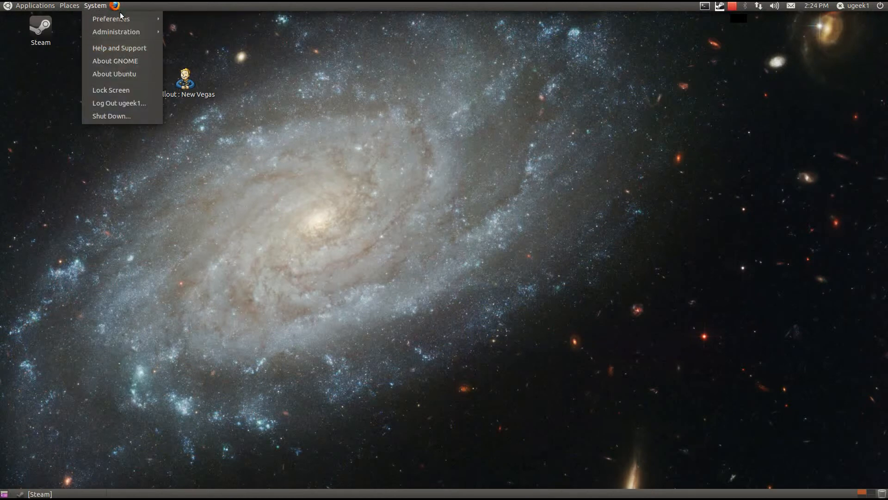
mouse_move(112, 19)
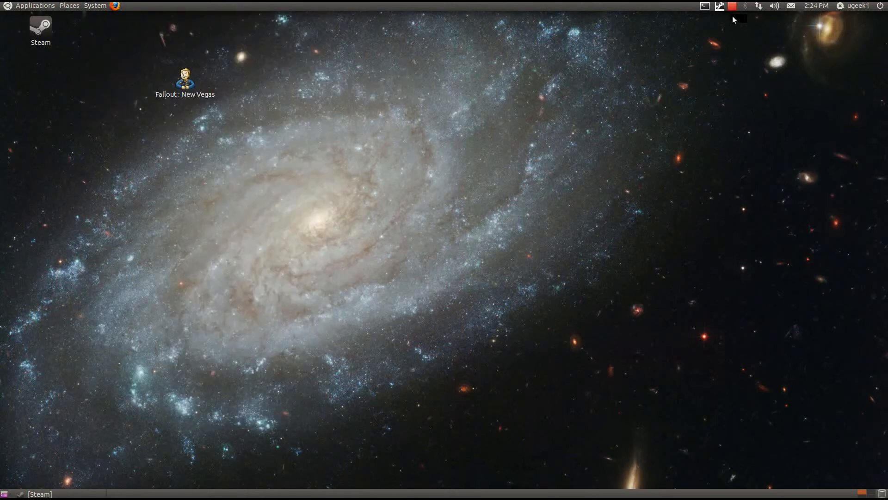
left_click(731, 5)
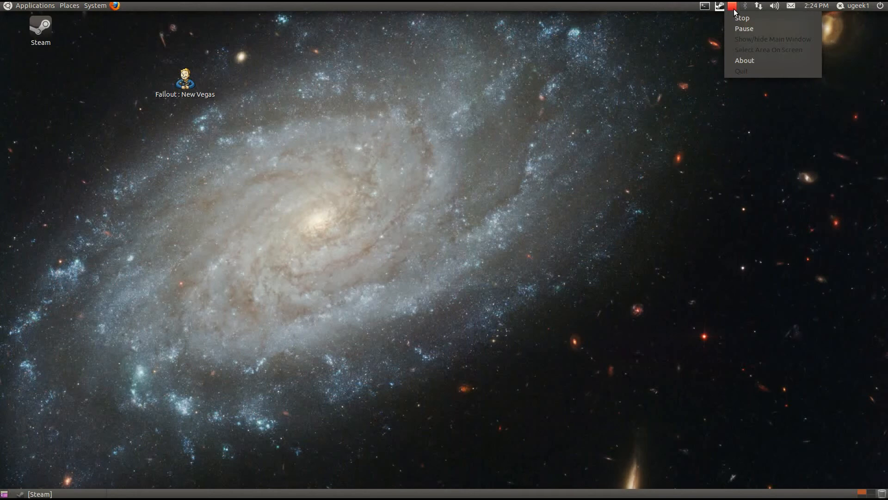
mouse_move(742, 19)
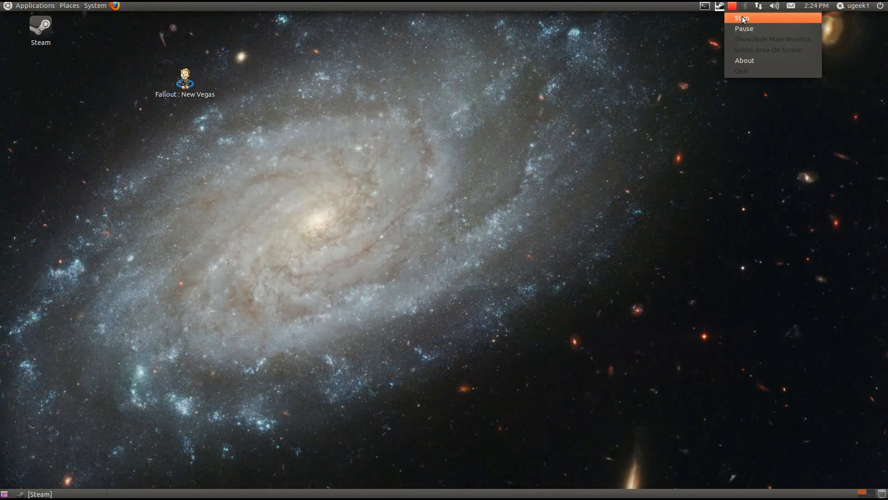